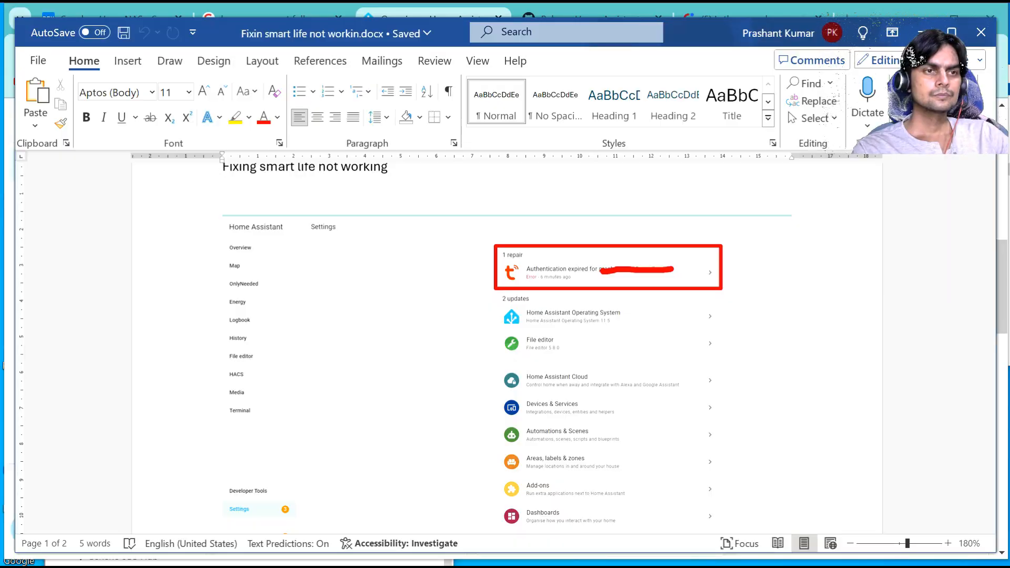
pyautogui.moveTo(280, 376)
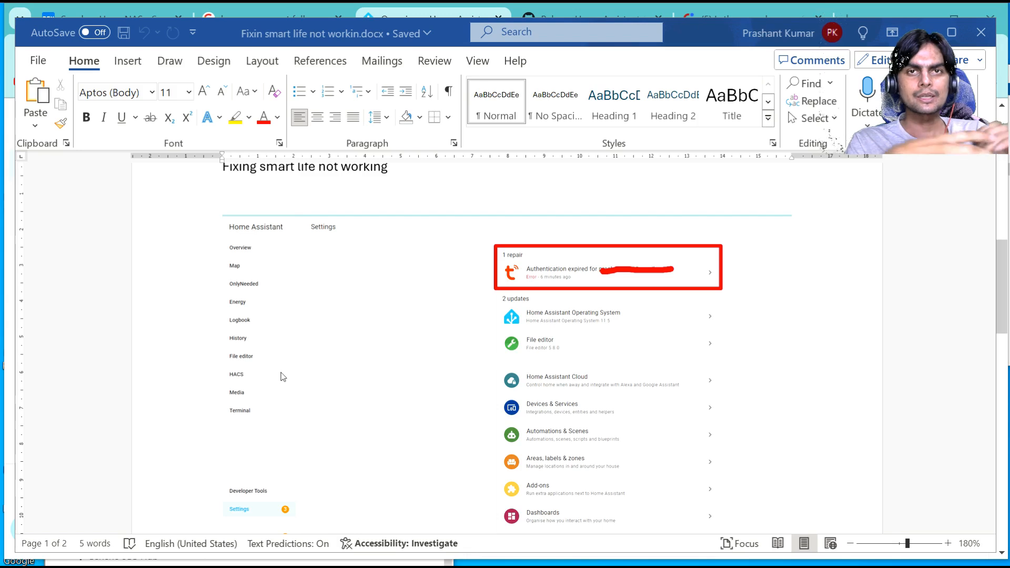
pyautogui.moveTo(617, 332)
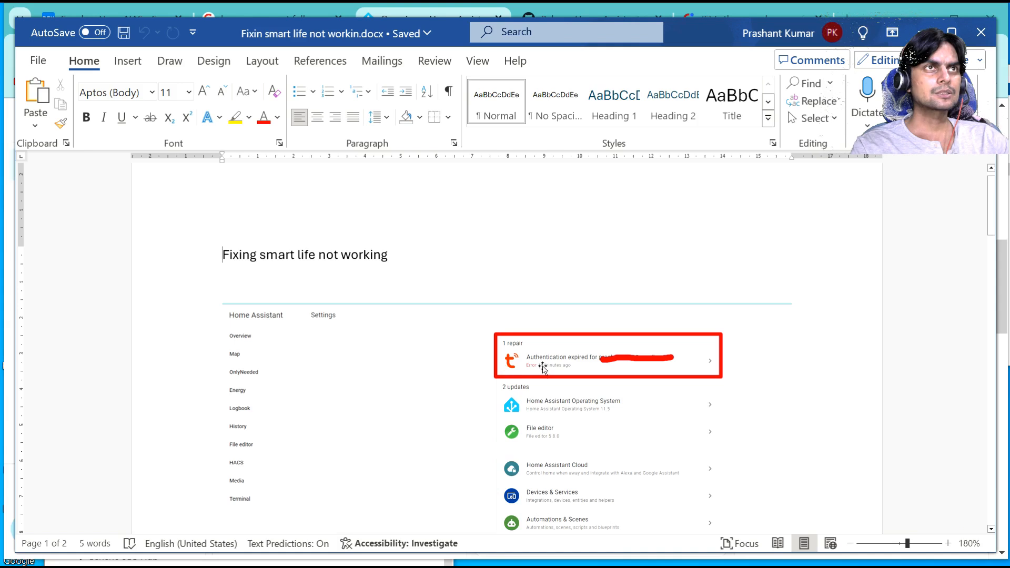
pyautogui.moveTo(642, 350)
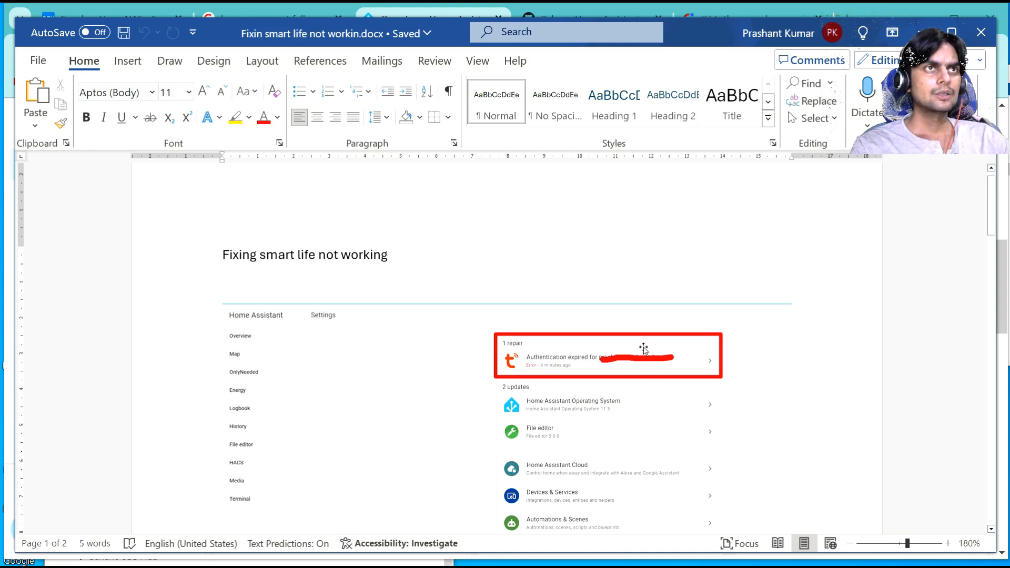
pyautogui.moveTo(586, 414)
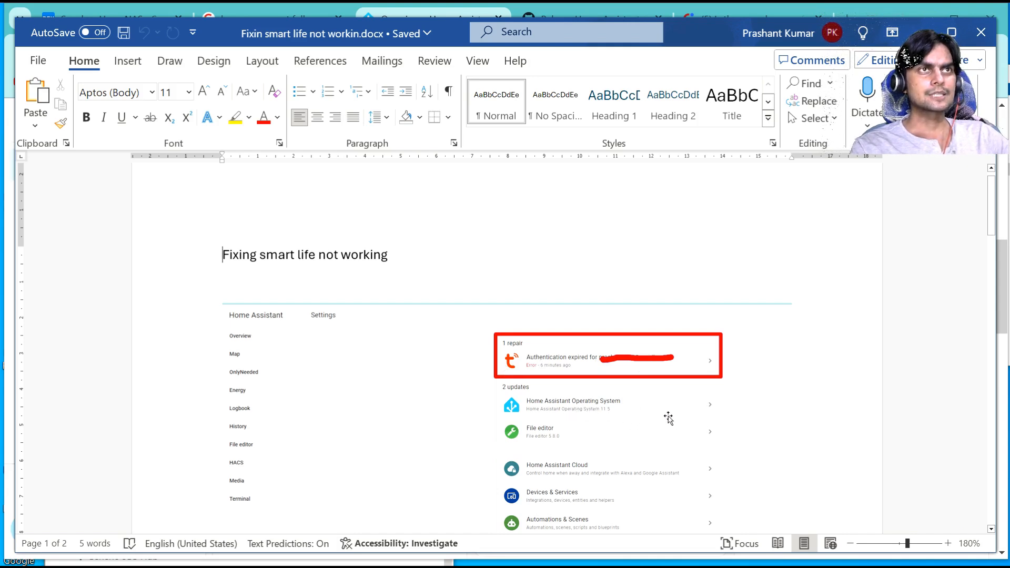
pyautogui.moveTo(660, 414)
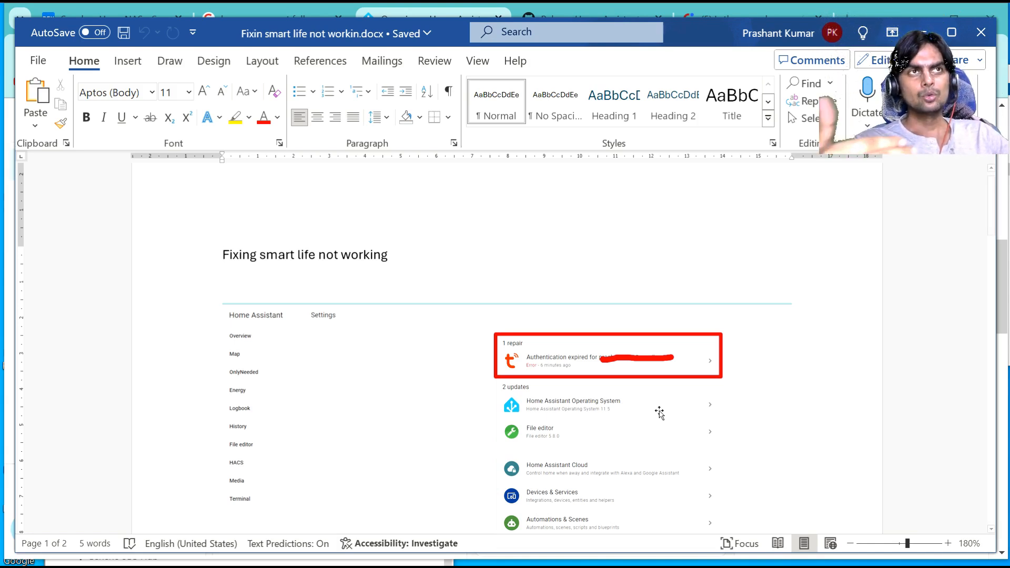
pyautogui.moveTo(699, 411)
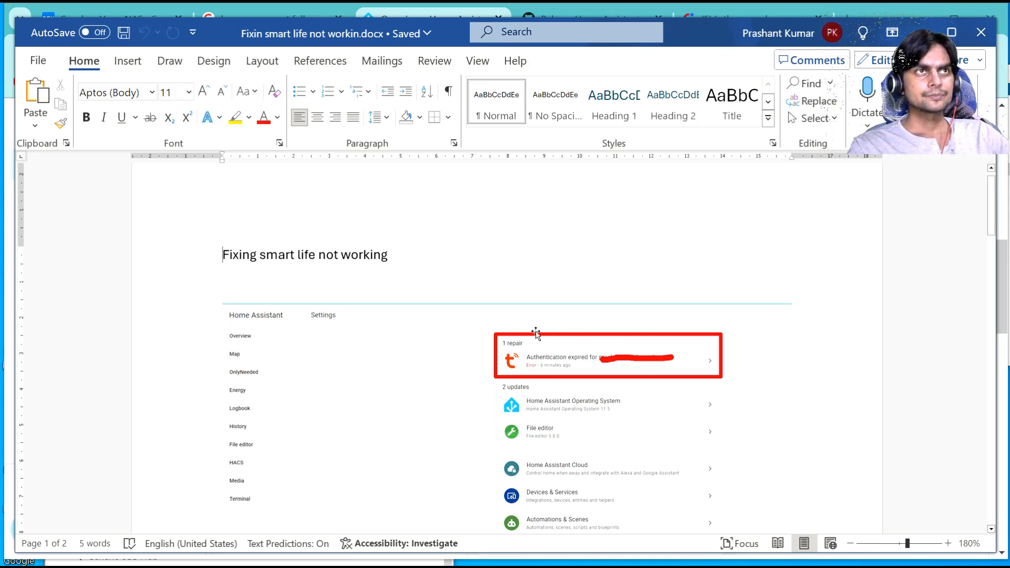
pyautogui.moveTo(573, 345)
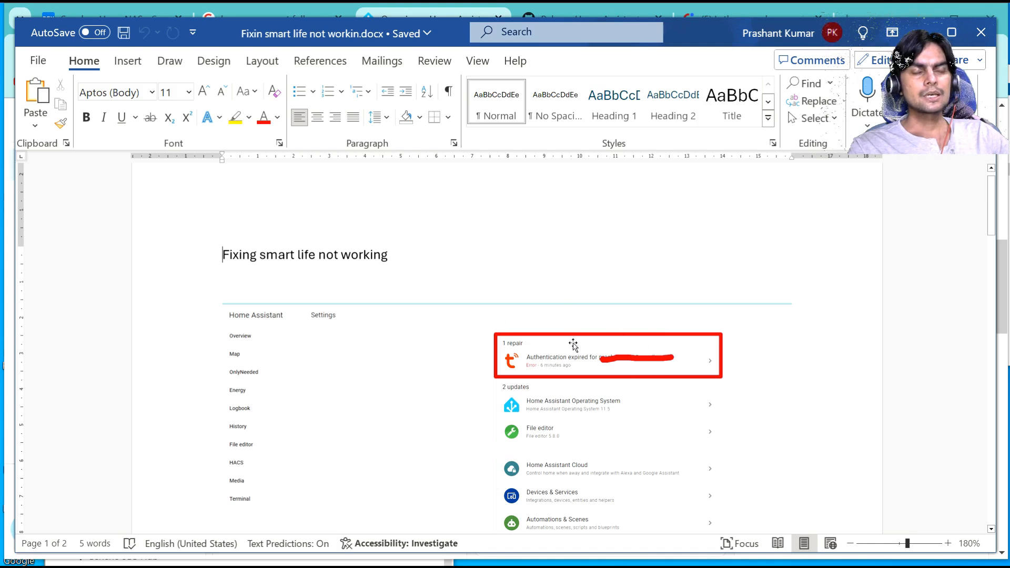
pyautogui.moveTo(614, 323)
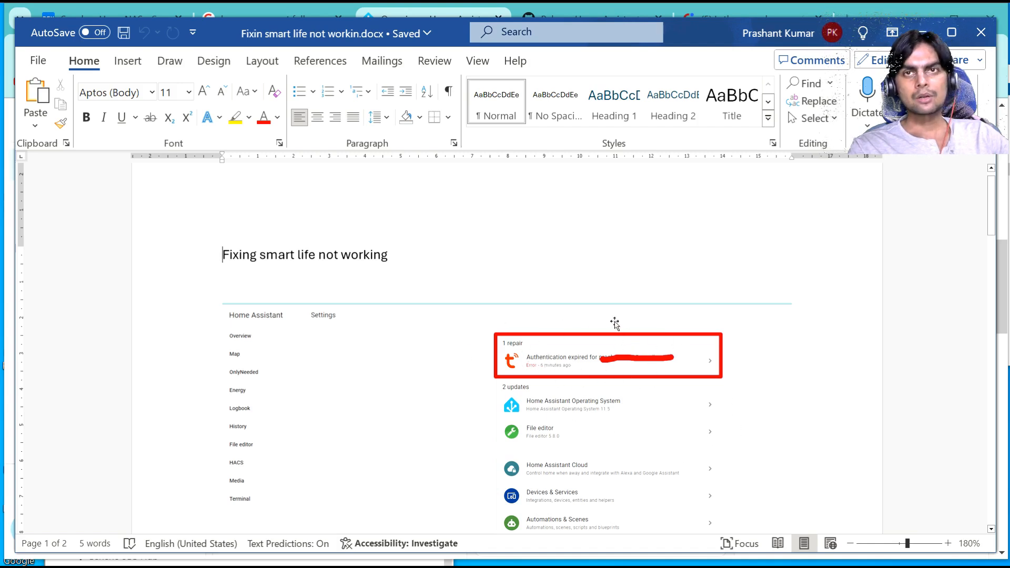
pyautogui.moveTo(646, 383)
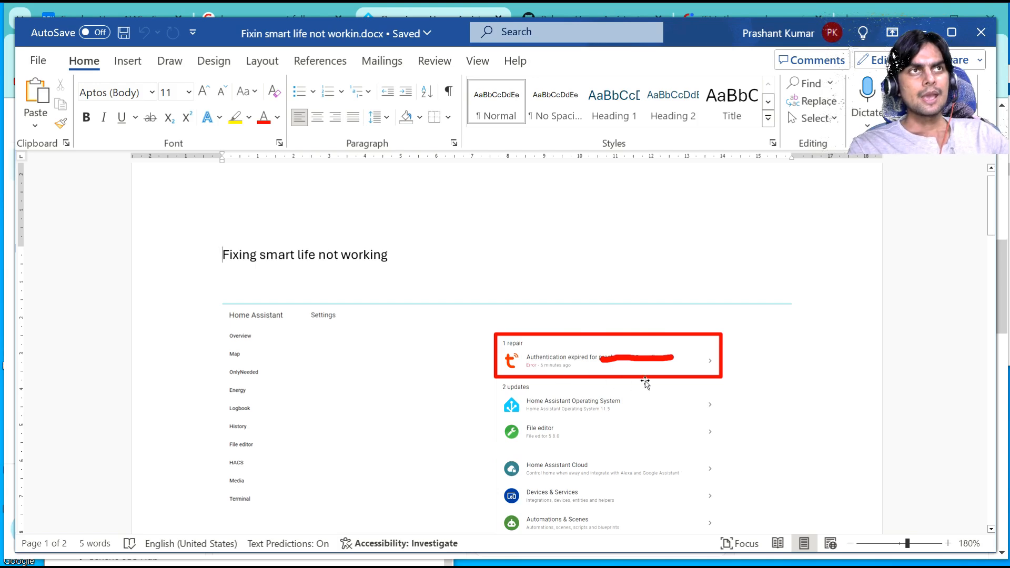
pyautogui.moveTo(758, 393)
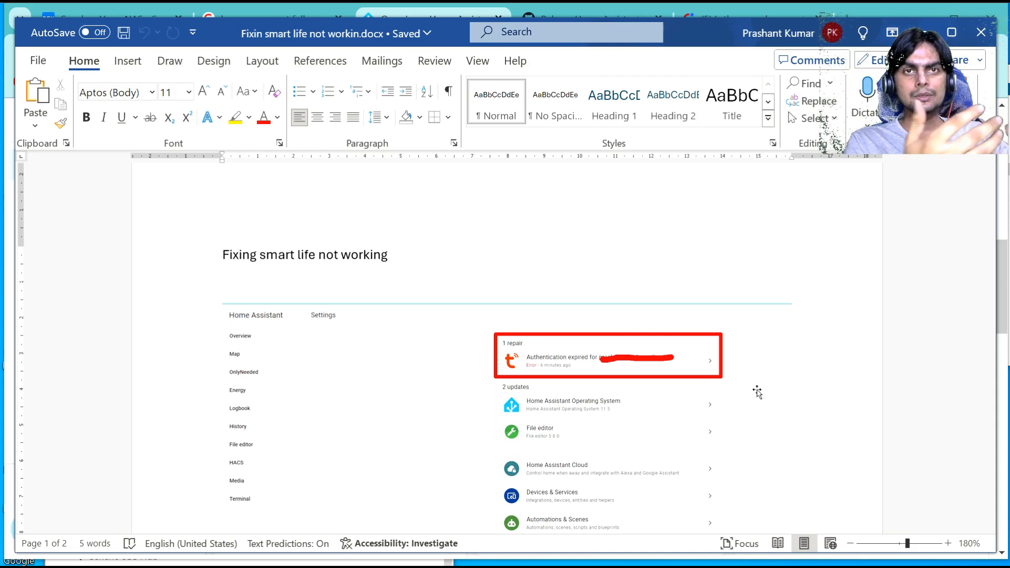
# Scroll past the user-code screenshot to the Tuya QR-code login screenshot on page 2.
pyautogui.click(222, 255)
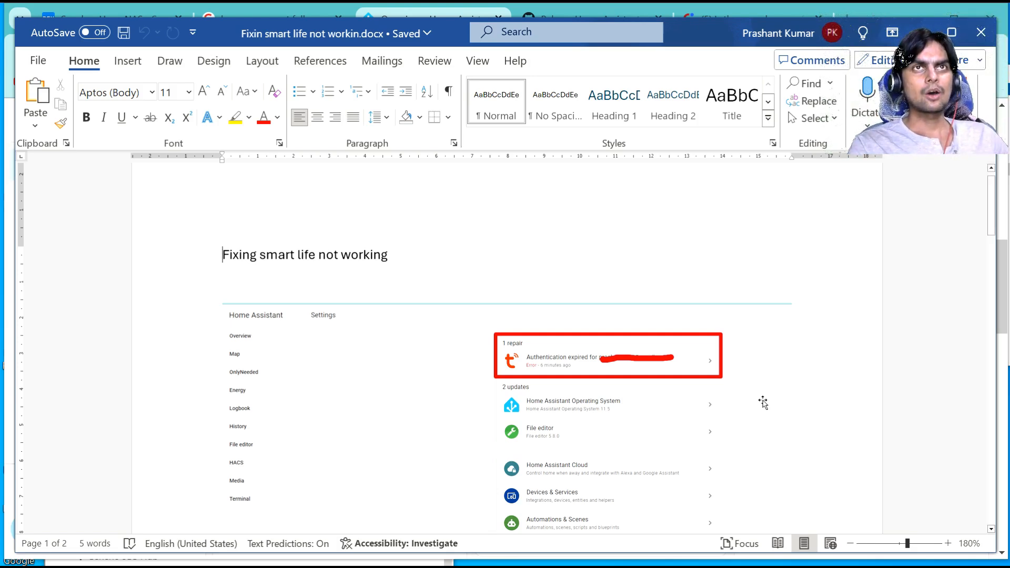
pyautogui.moveTo(593, 393)
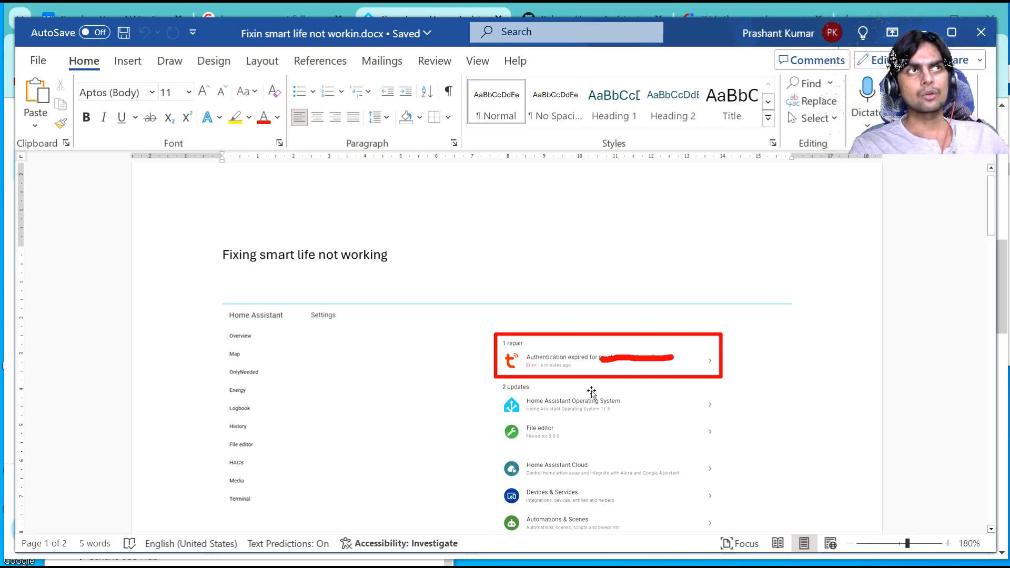
pyautogui.moveTo(679, 396)
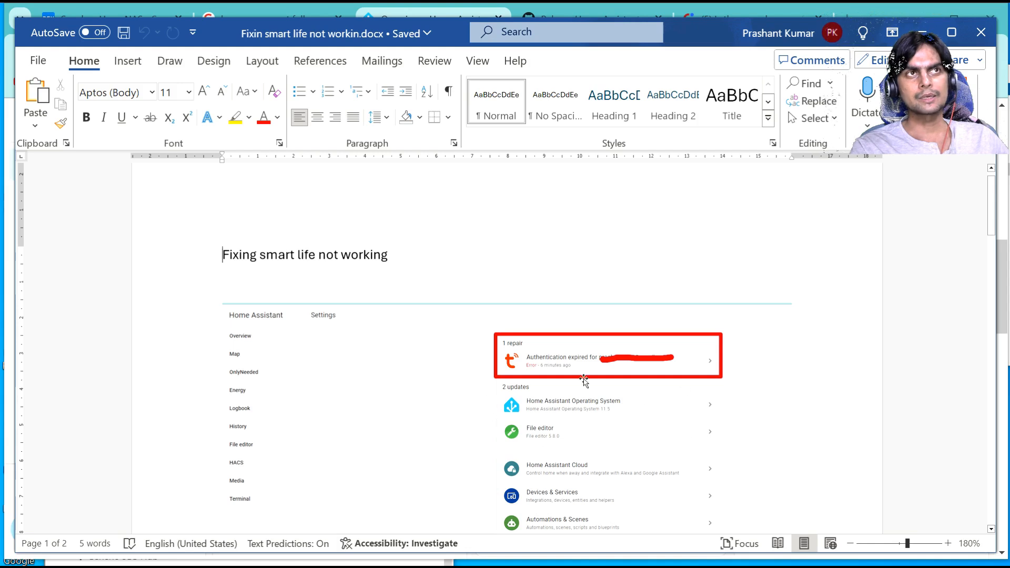
pyautogui.moveTo(591, 417)
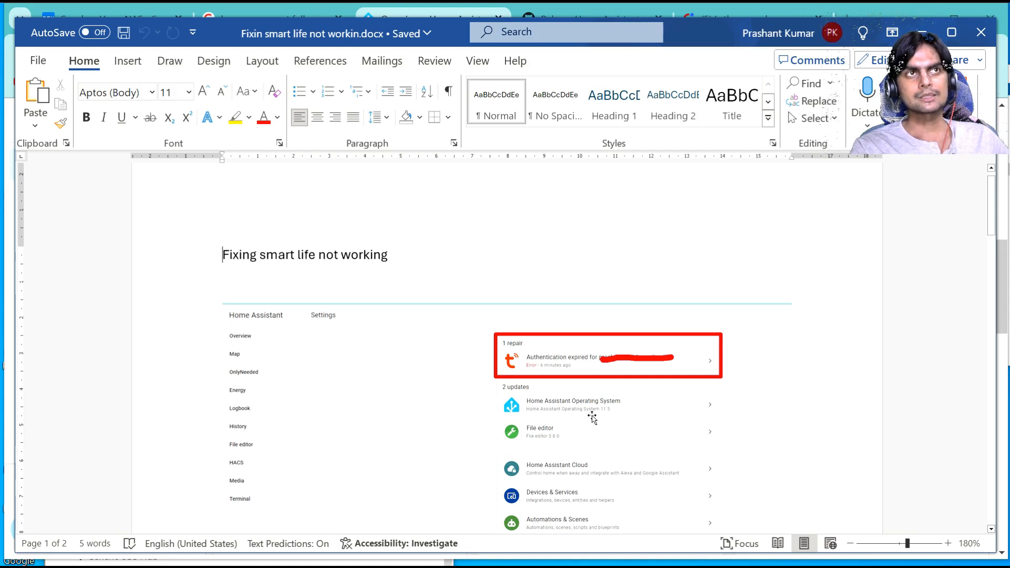
pyautogui.moveTo(662, 454)
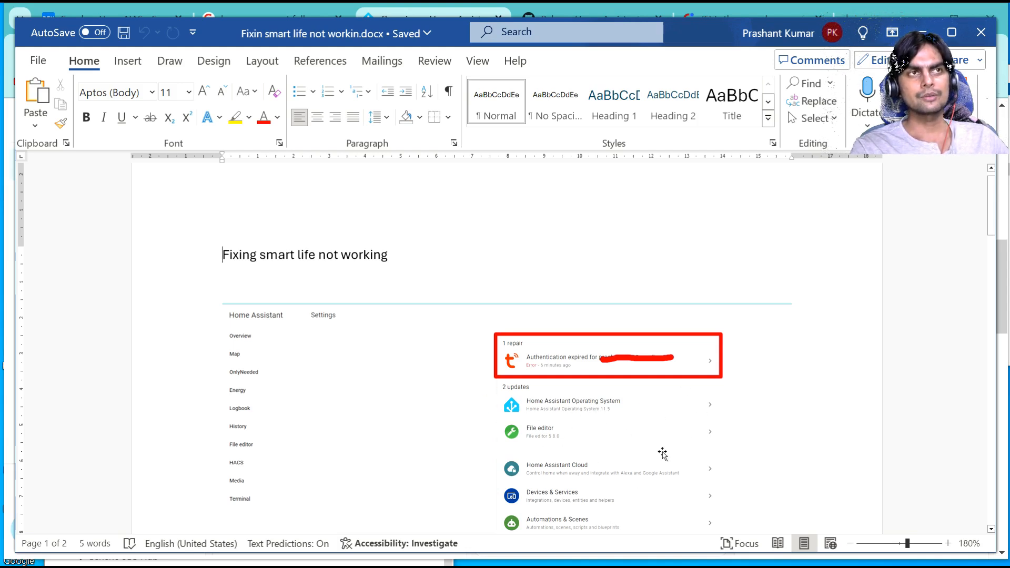
pyautogui.moveTo(830, 429)
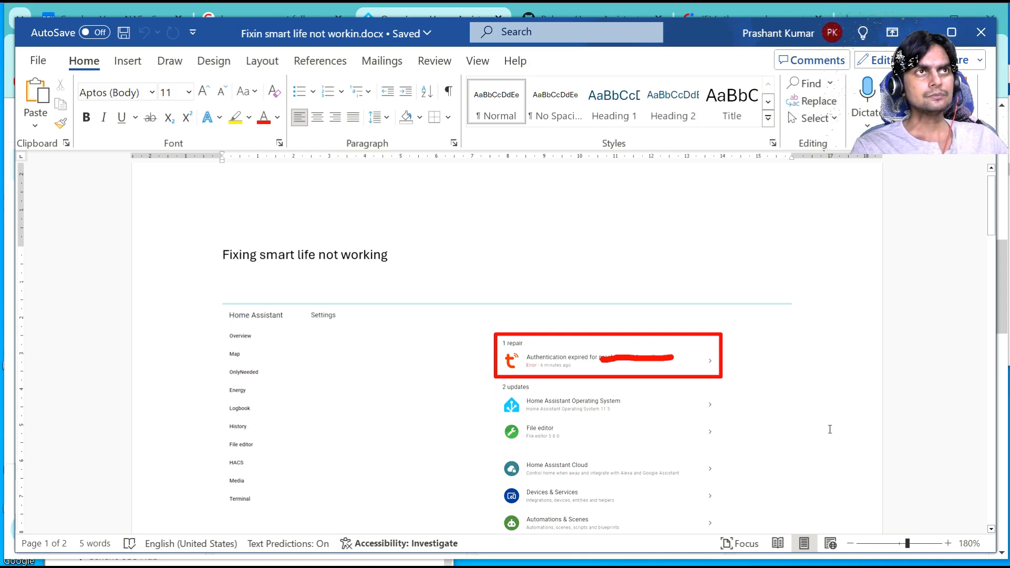
pyautogui.scroll(-3)
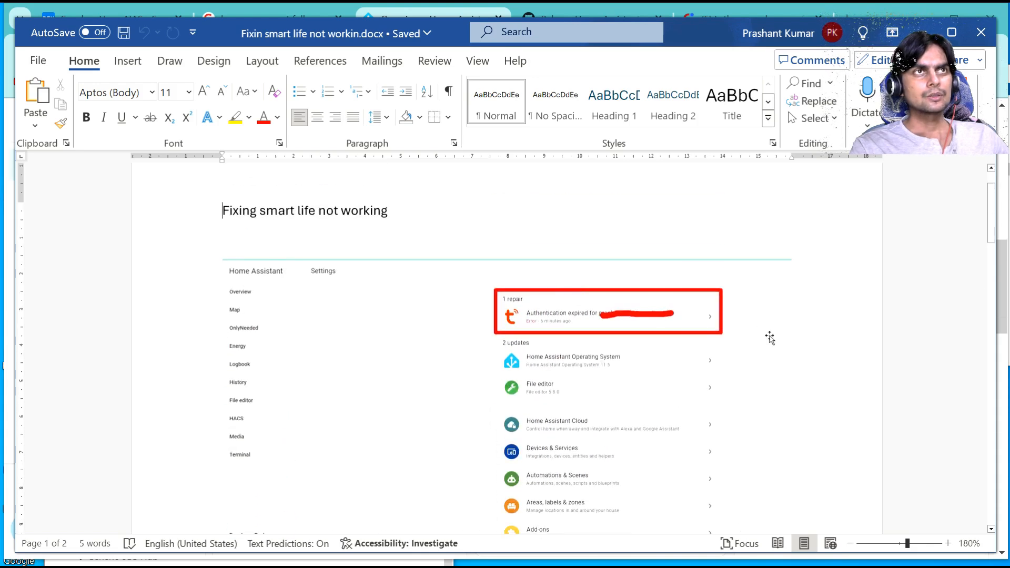
pyautogui.moveTo(306, 451)
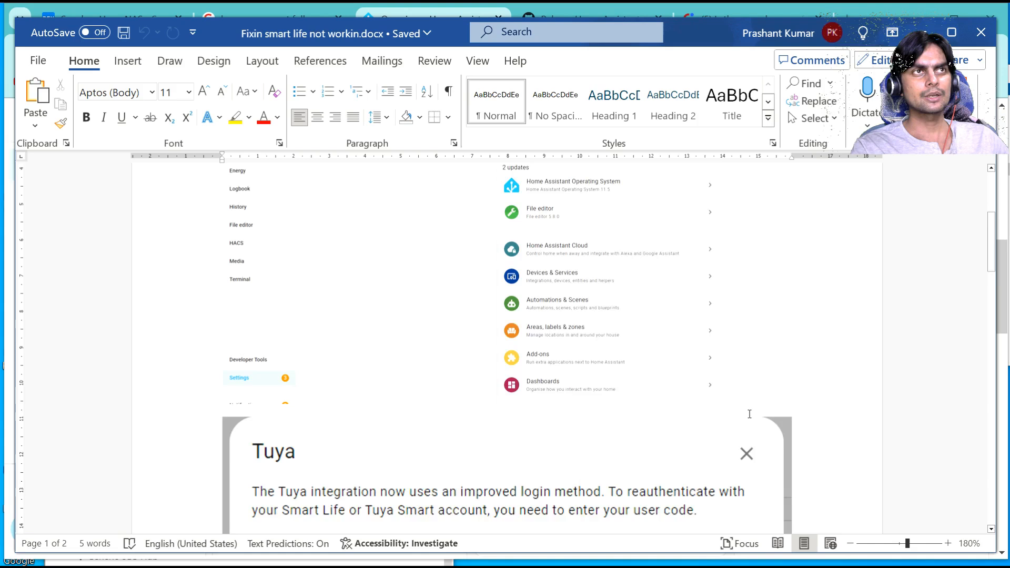
pyautogui.scroll(-3)
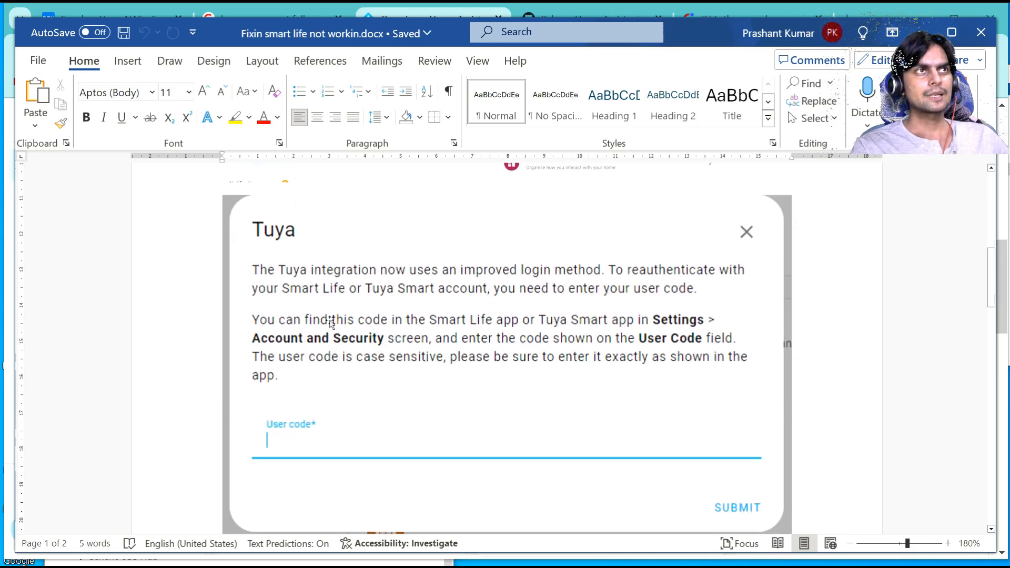
pyautogui.moveTo(460, 283)
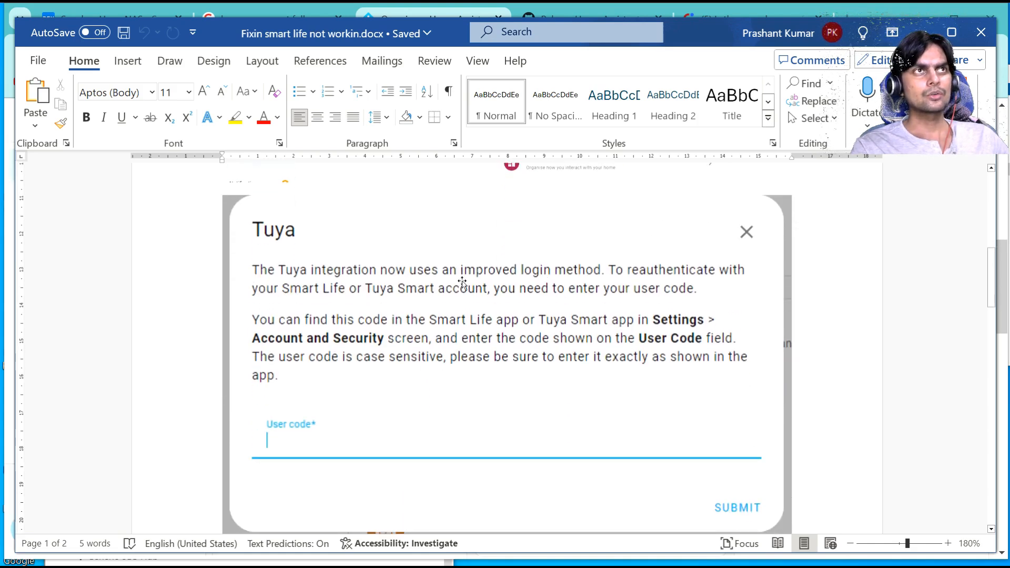
pyautogui.scroll(3)
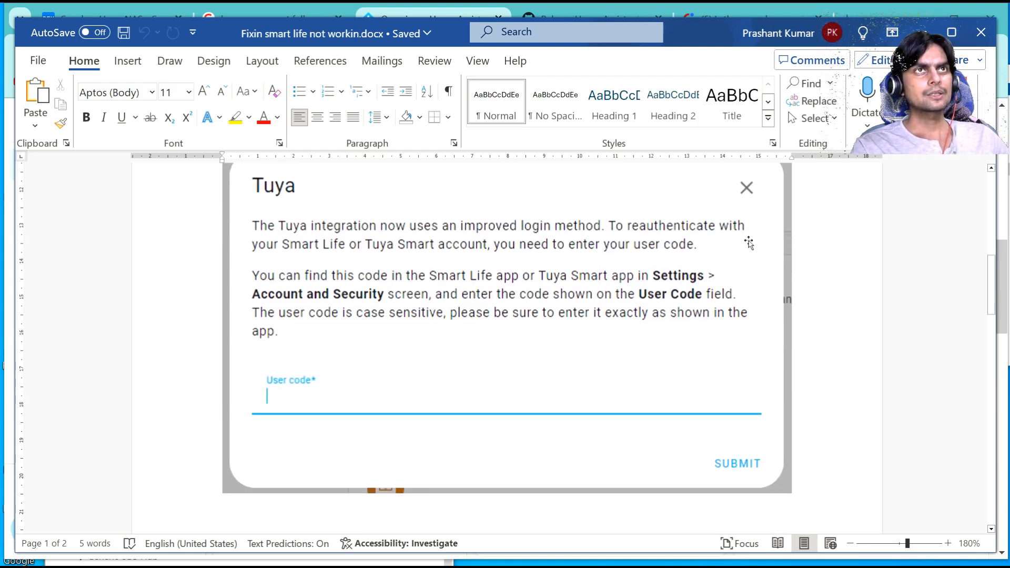
pyautogui.moveTo(686, 287)
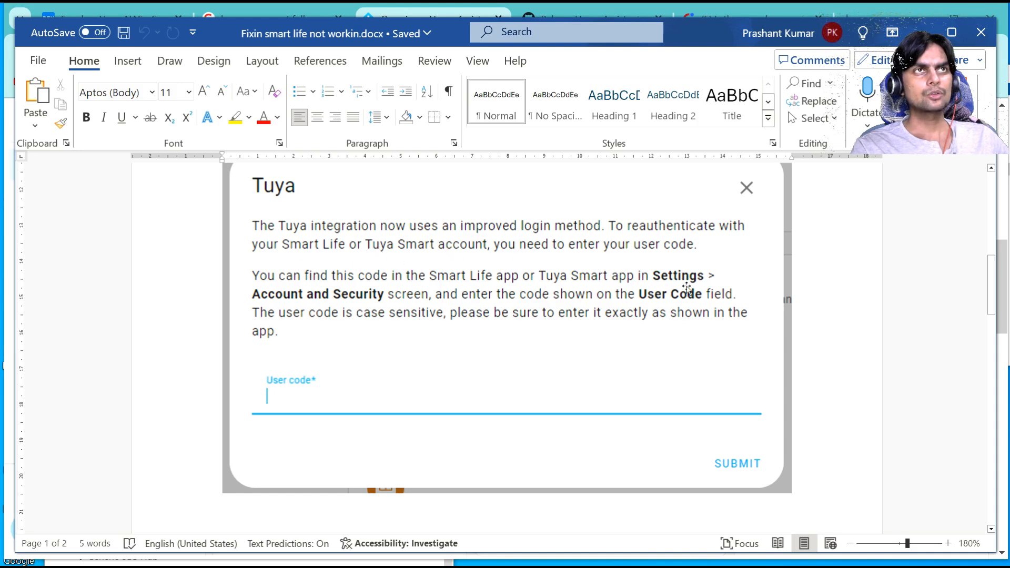
pyautogui.moveTo(749, 308)
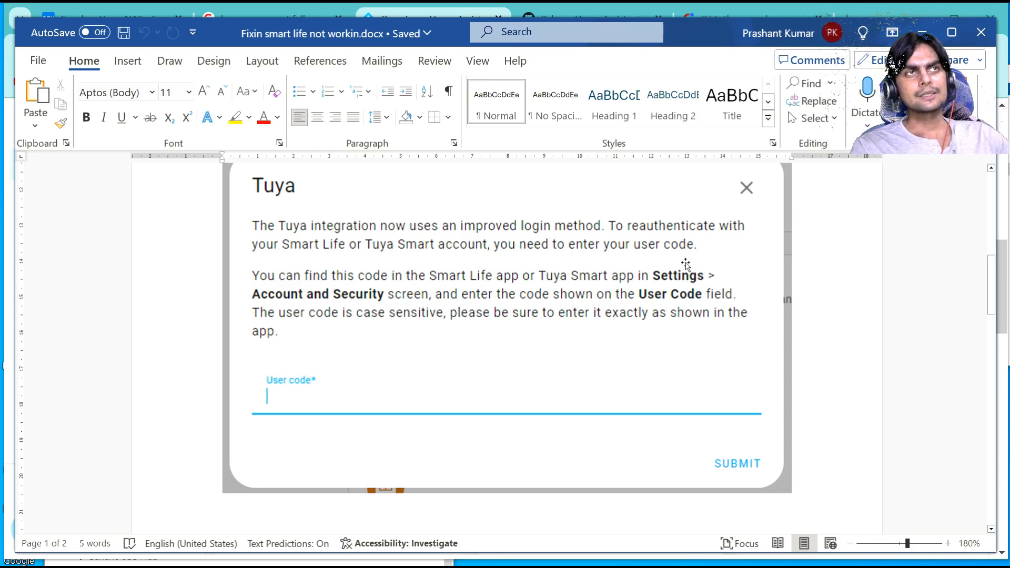
pyautogui.moveTo(563, 290)
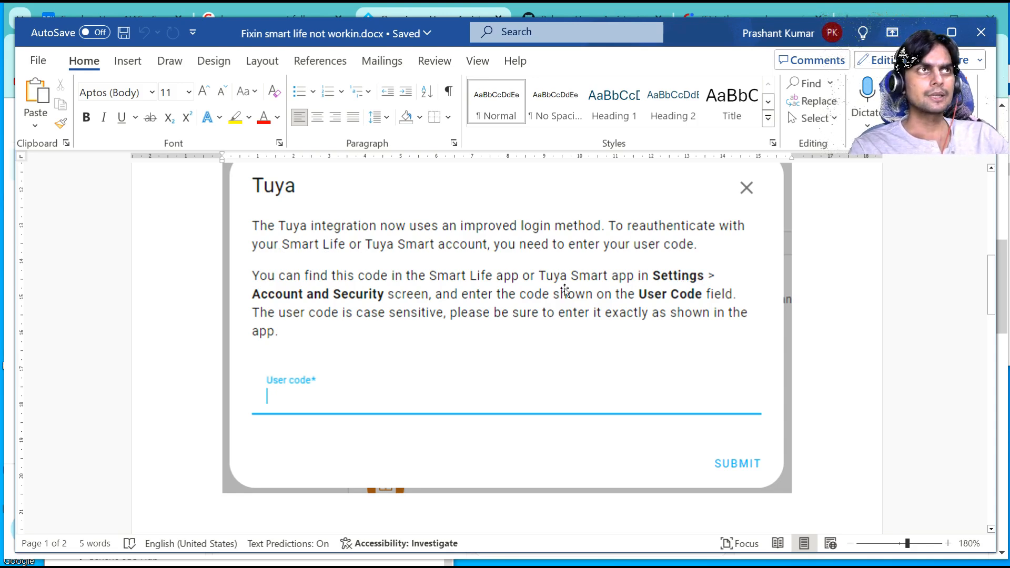
pyautogui.moveTo(413, 278)
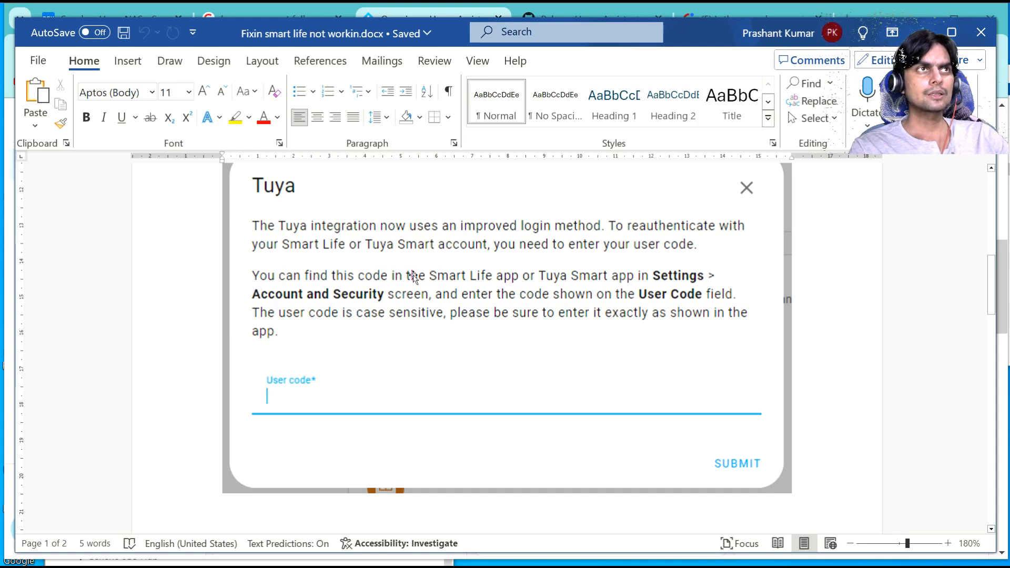
pyautogui.moveTo(443, 306)
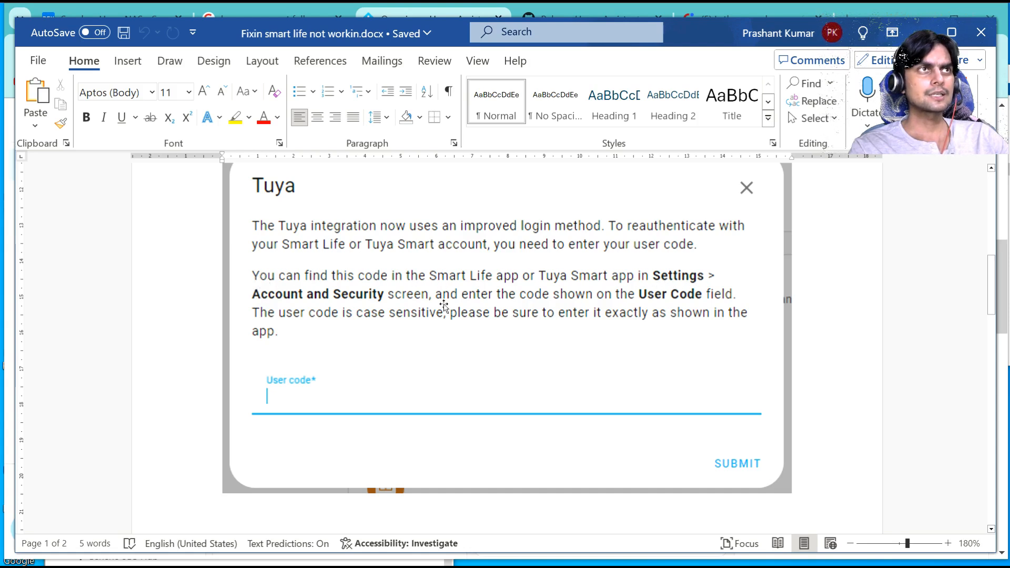
pyautogui.moveTo(751, 307)
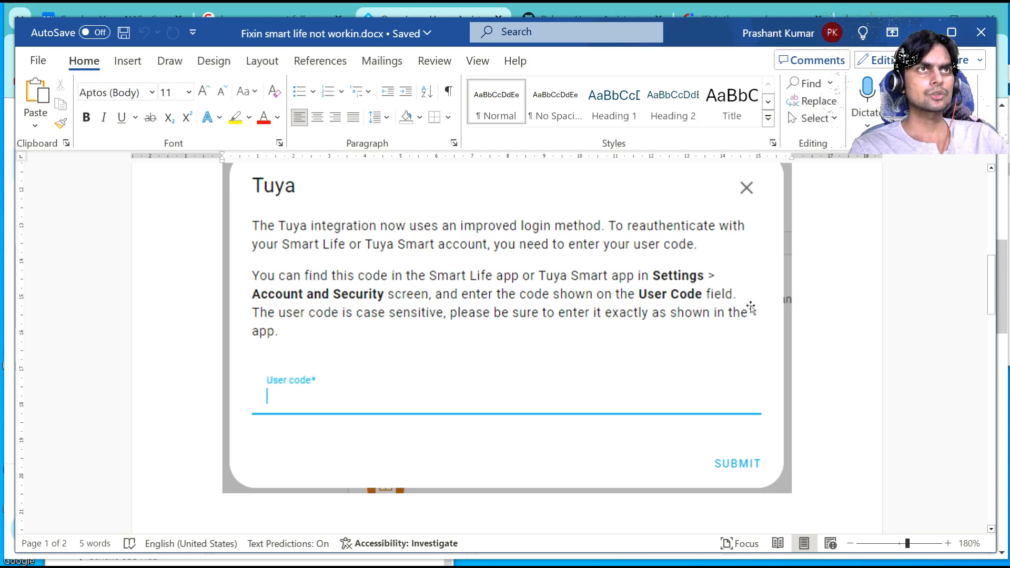
pyautogui.moveTo(509, 299)
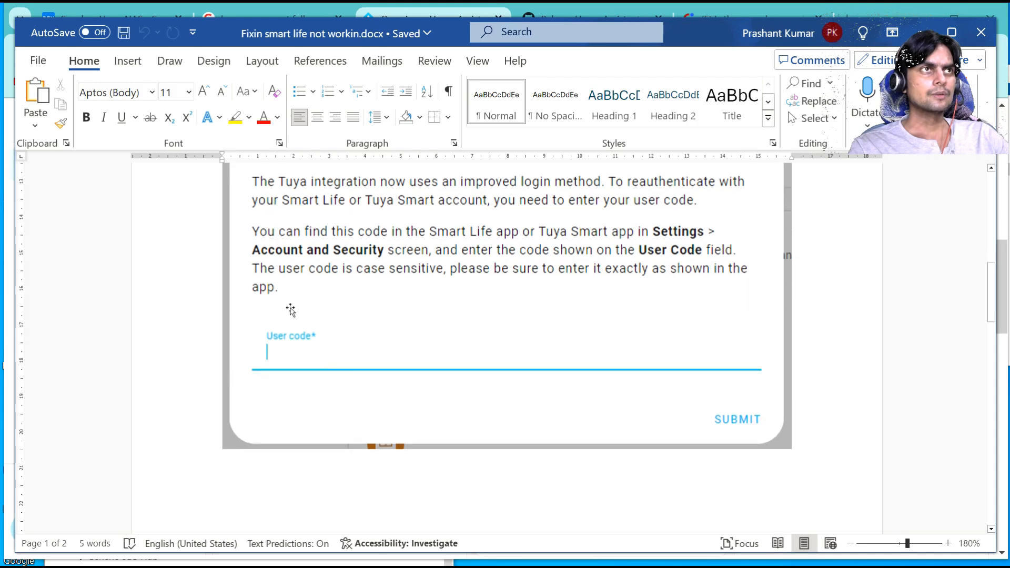
pyautogui.scroll(-3)
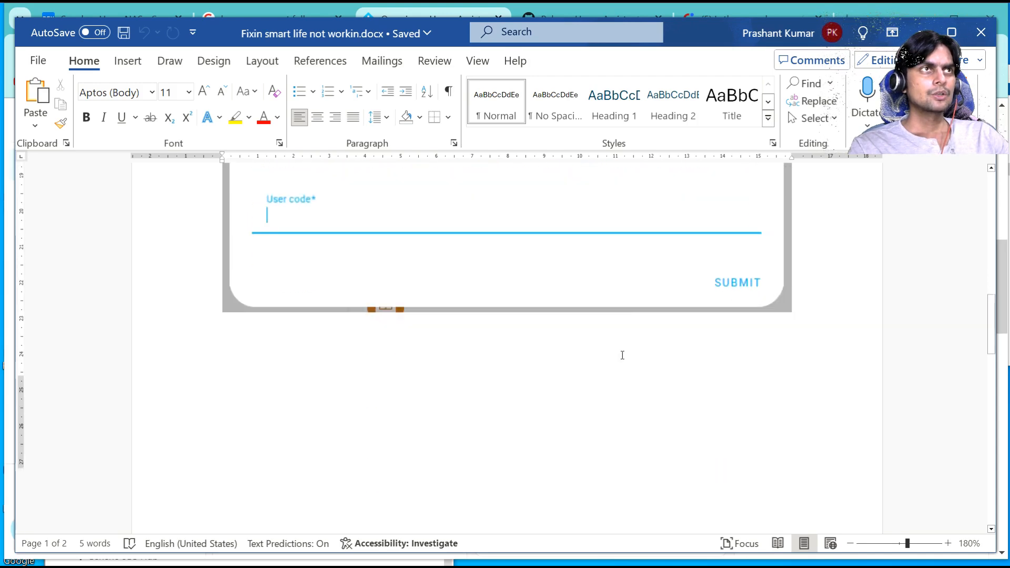
pyautogui.scroll(-3)
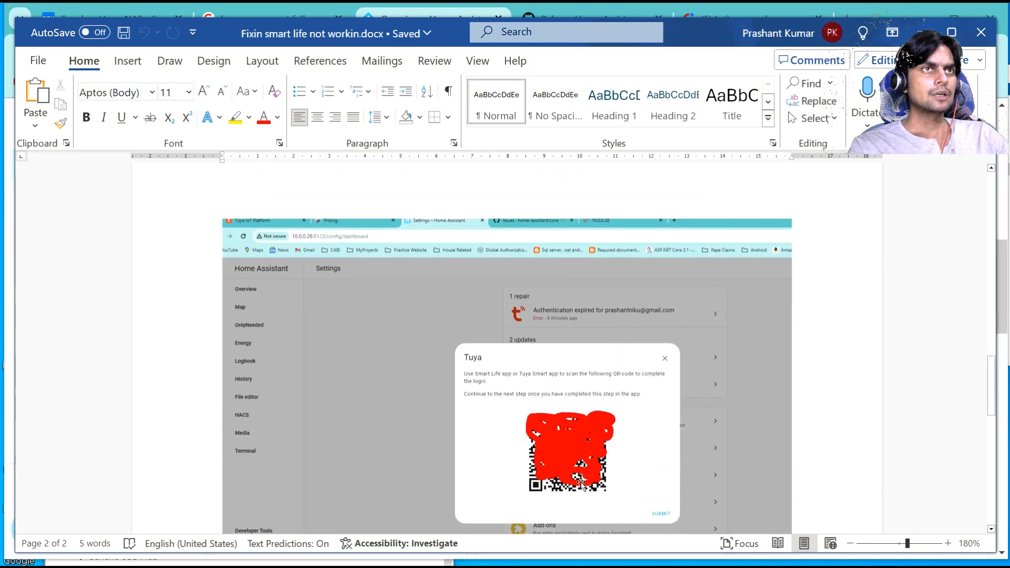
pyautogui.scroll(-3)
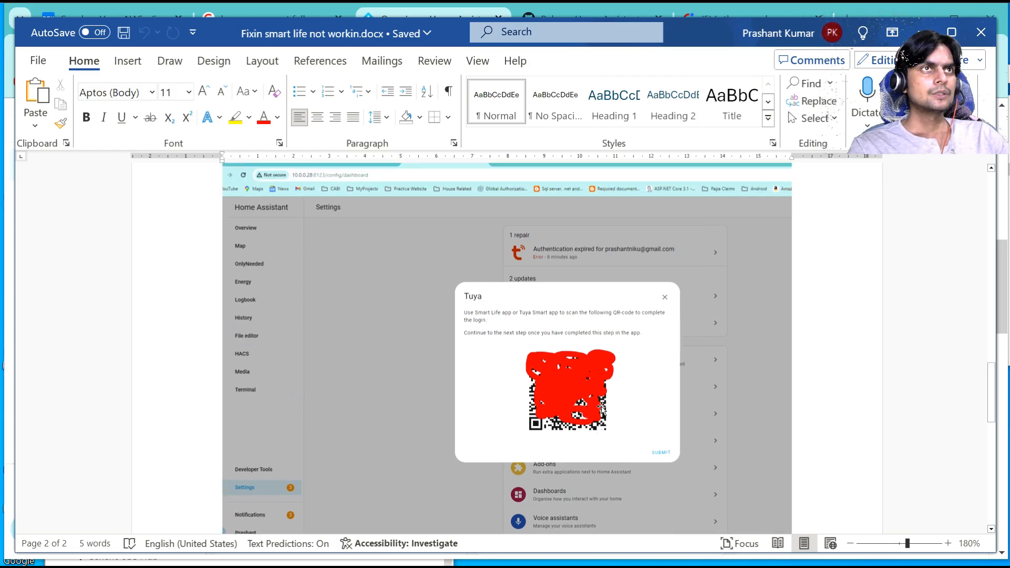
pyautogui.click(660, 451)
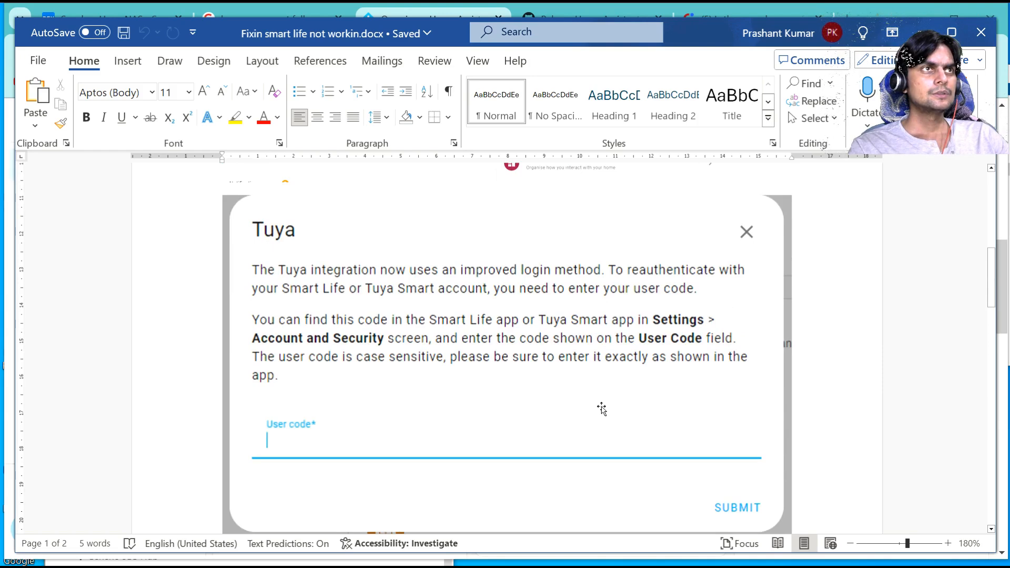
pyautogui.moveTo(699, 358)
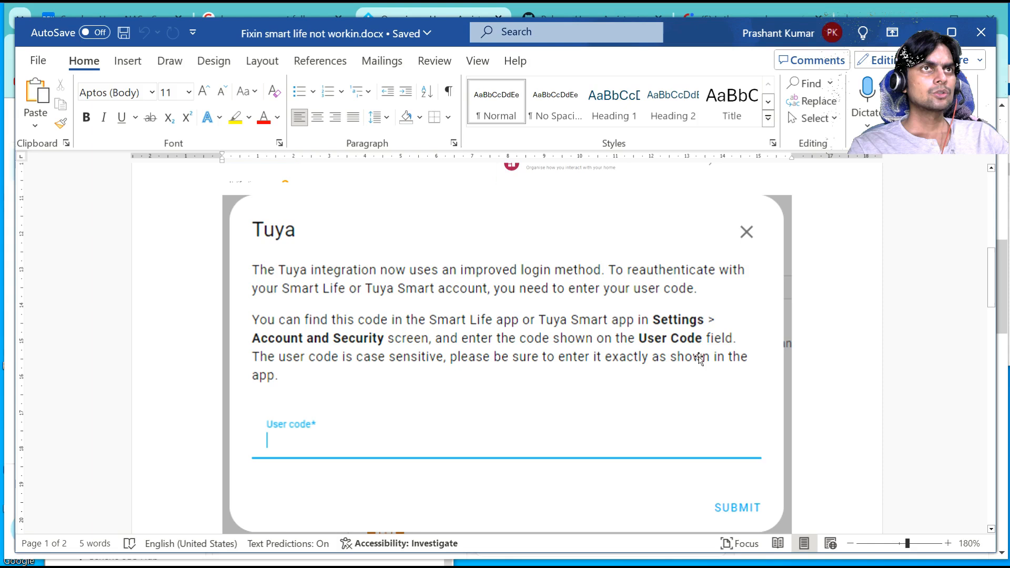
pyautogui.moveTo(269, 360)
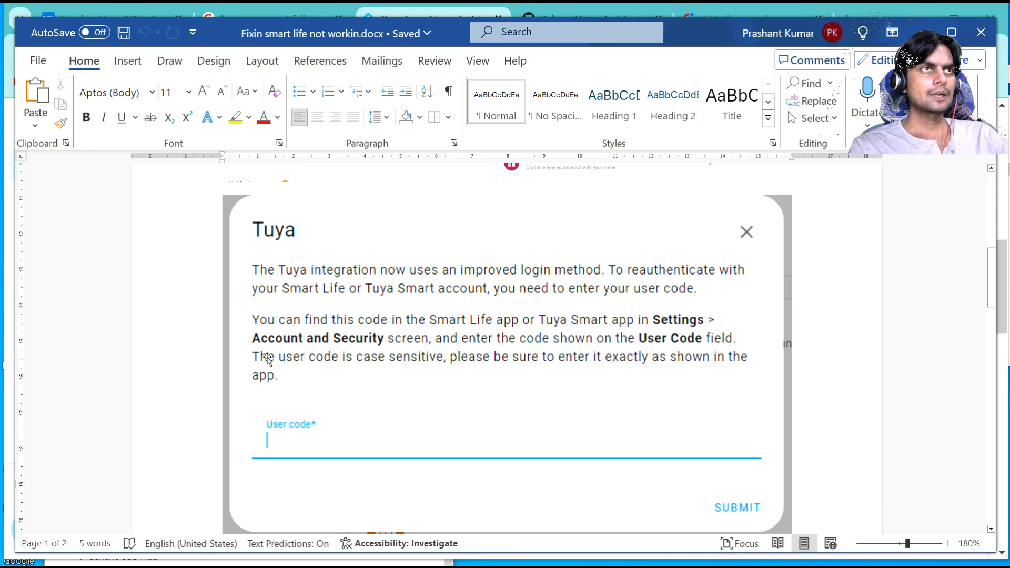
pyautogui.moveTo(303, 443)
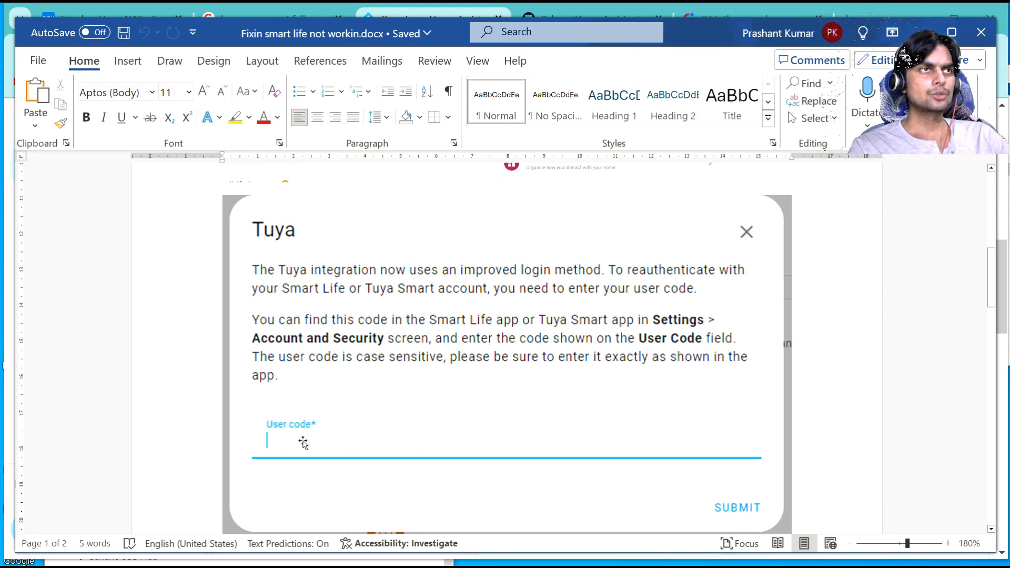
pyautogui.scroll(-3)
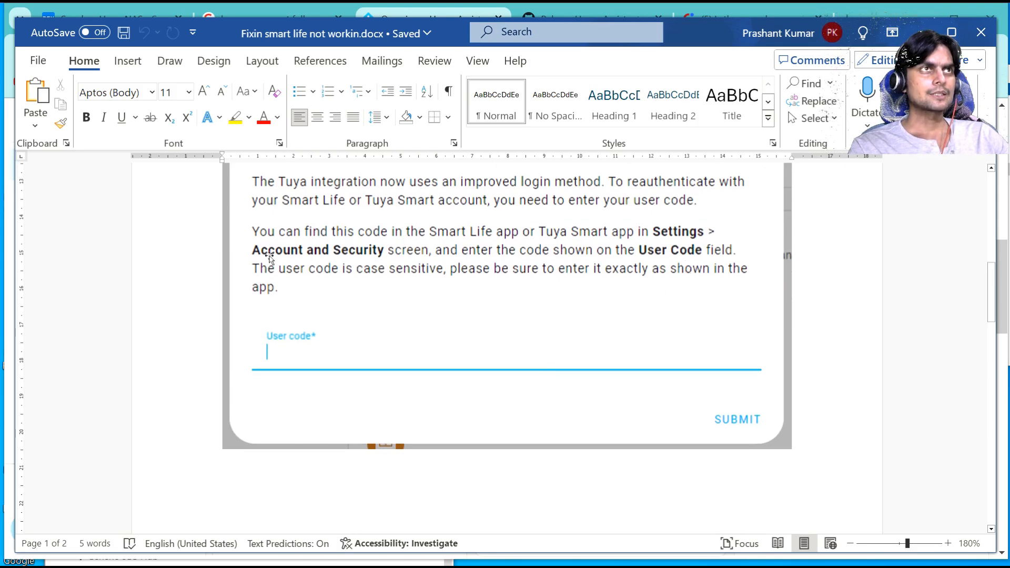
pyautogui.scroll(-3)
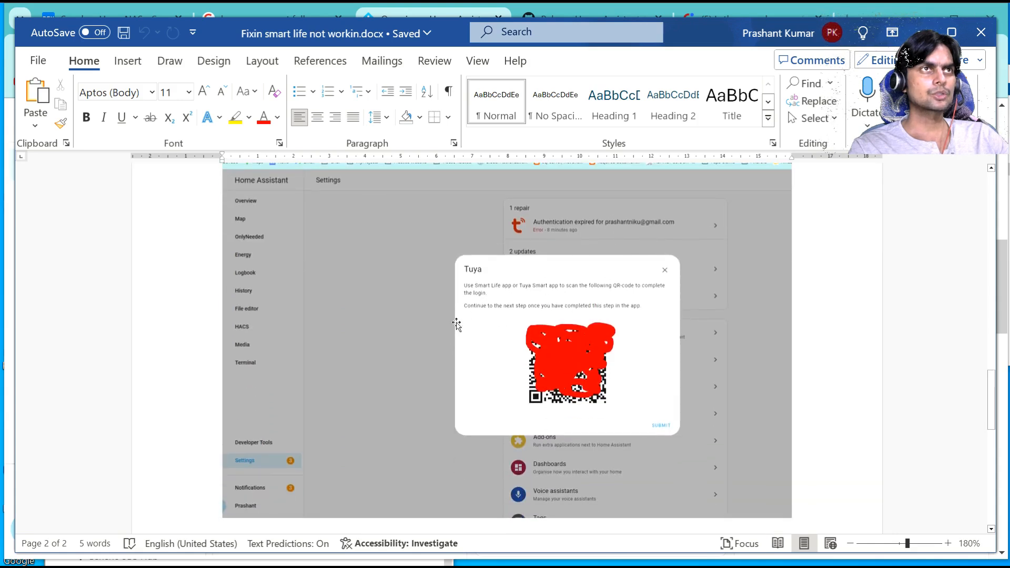
pyautogui.moveTo(572, 297)
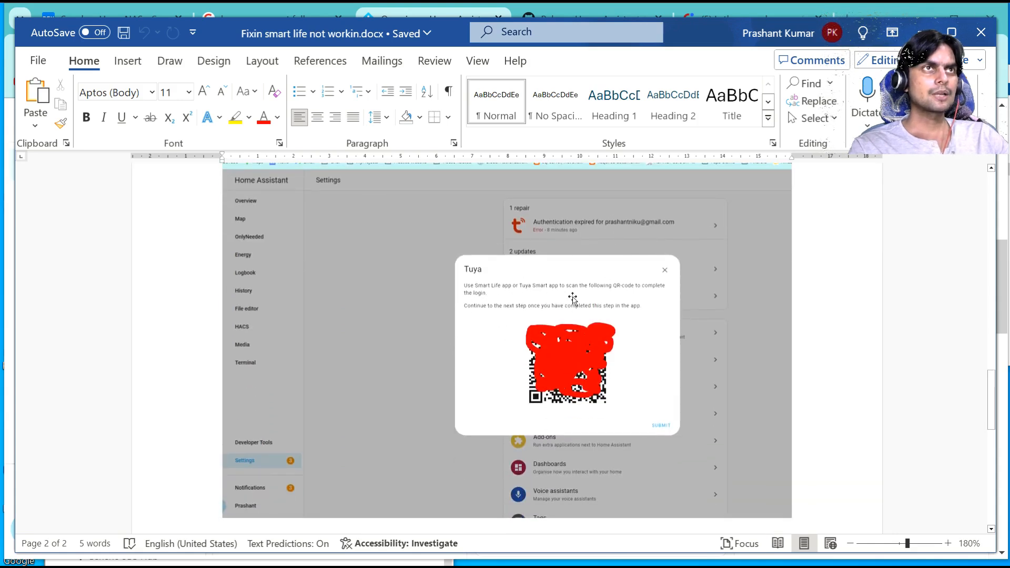
pyautogui.moveTo(646, 305)
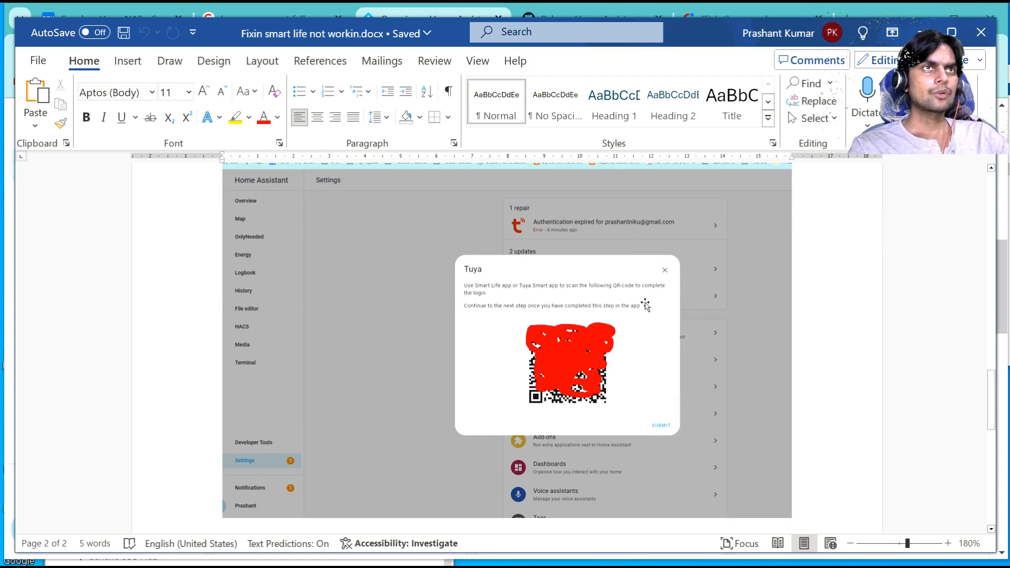
pyautogui.moveTo(596, 341)
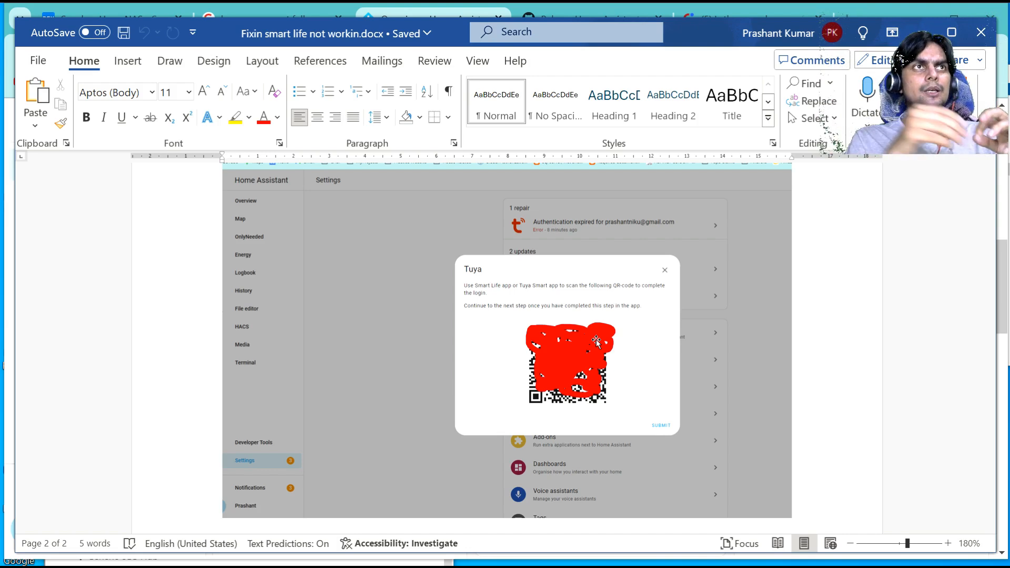
pyautogui.moveTo(567, 322)
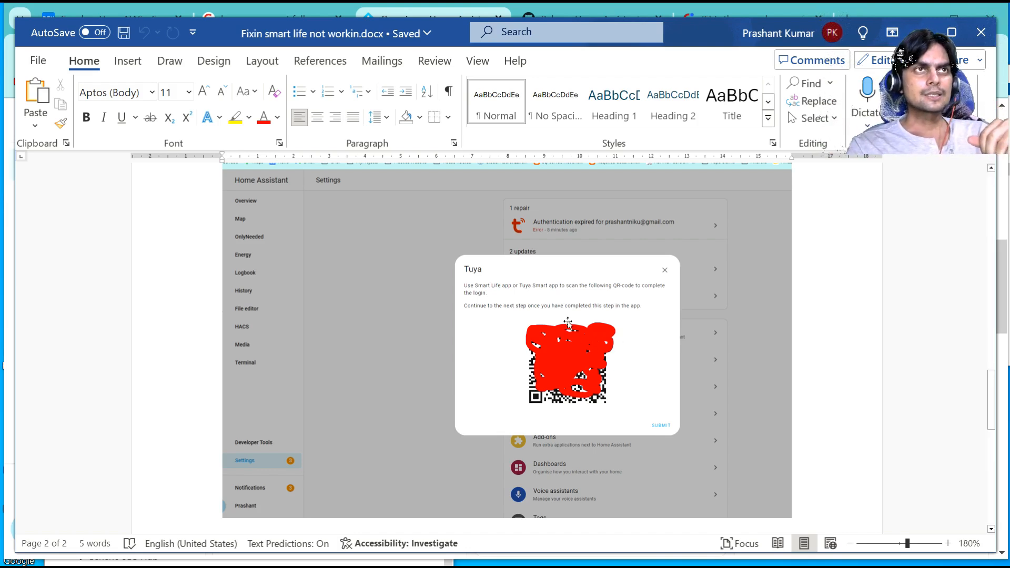
pyautogui.moveTo(599, 373)
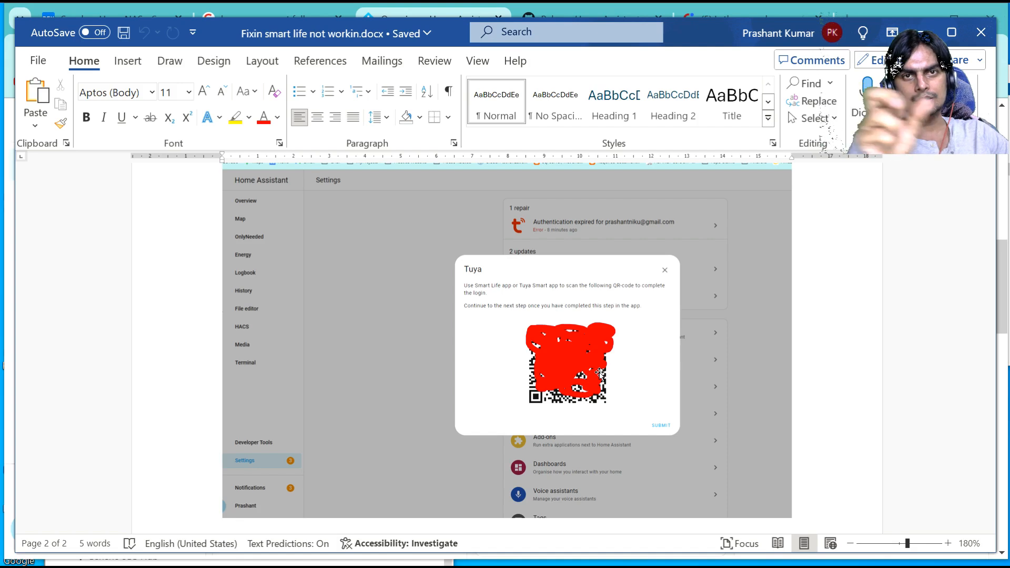
pyautogui.moveTo(596, 291)
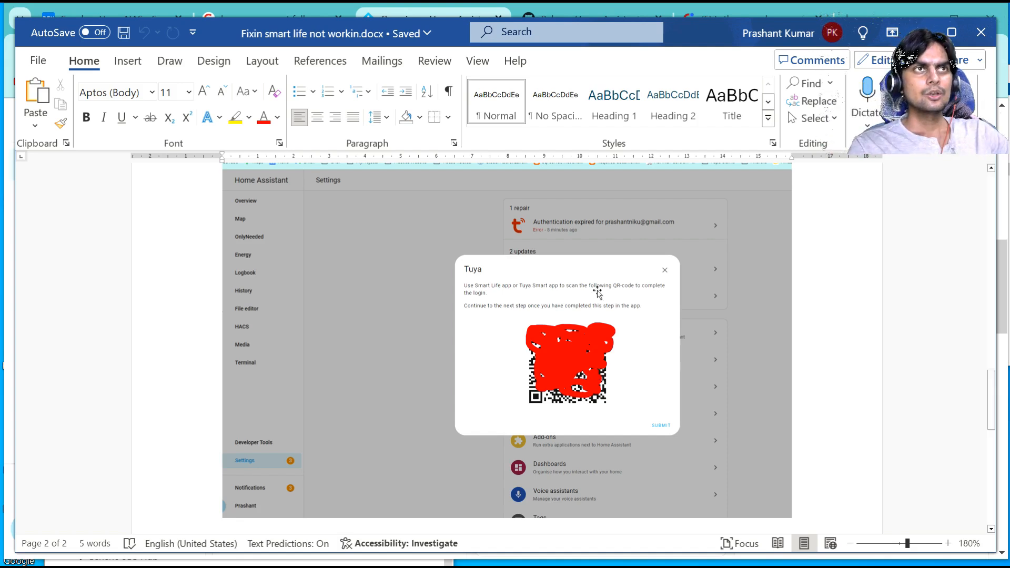
pyautogui.moveTo(606, 453)
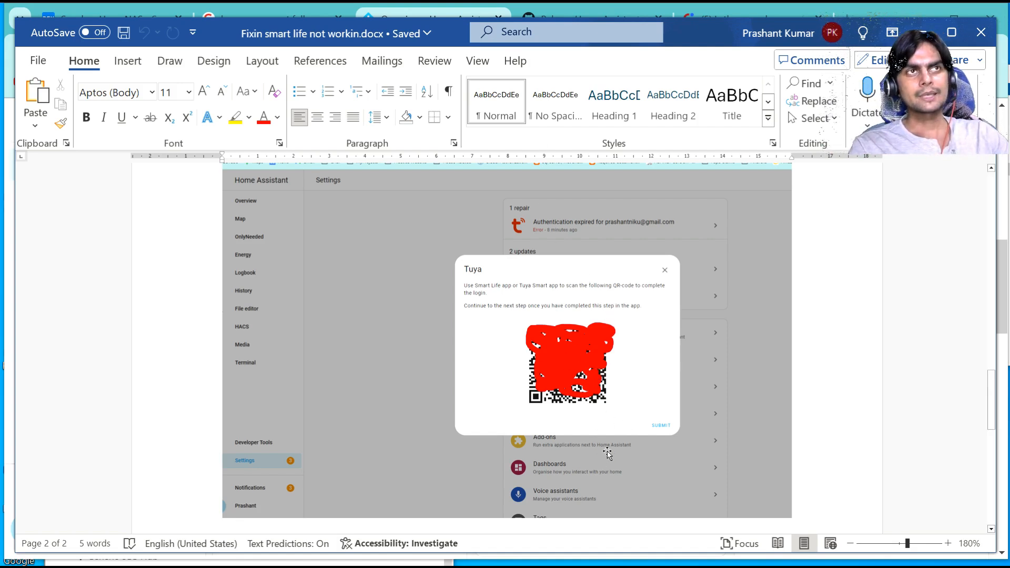
# Scroll the Word document while switching over to the Home Assistant dashboard.
pyautogui.scroll(-3)
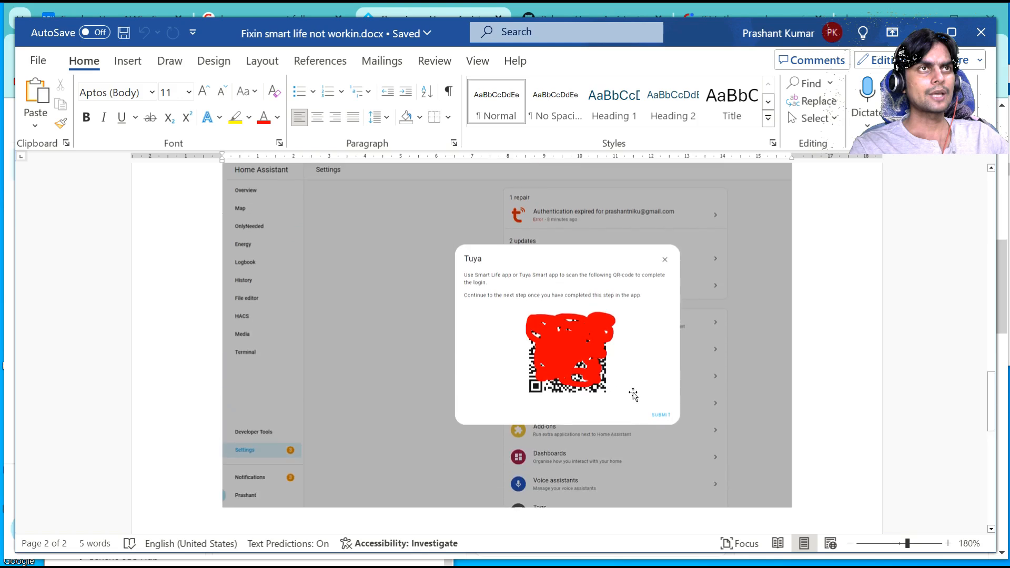
pyautogui.moveTo(676, 409)
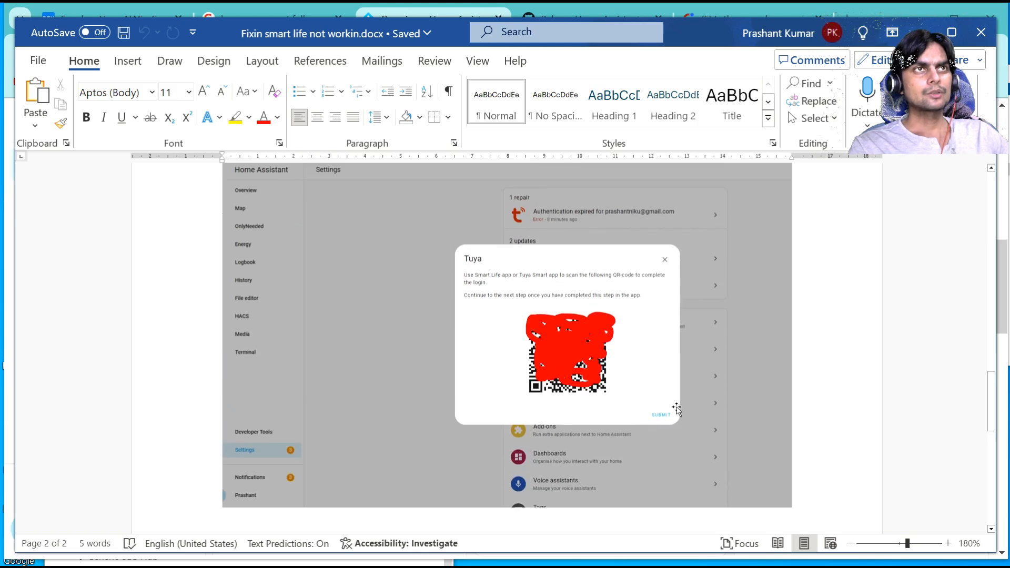
pyautogui.moveTo(730, 433)
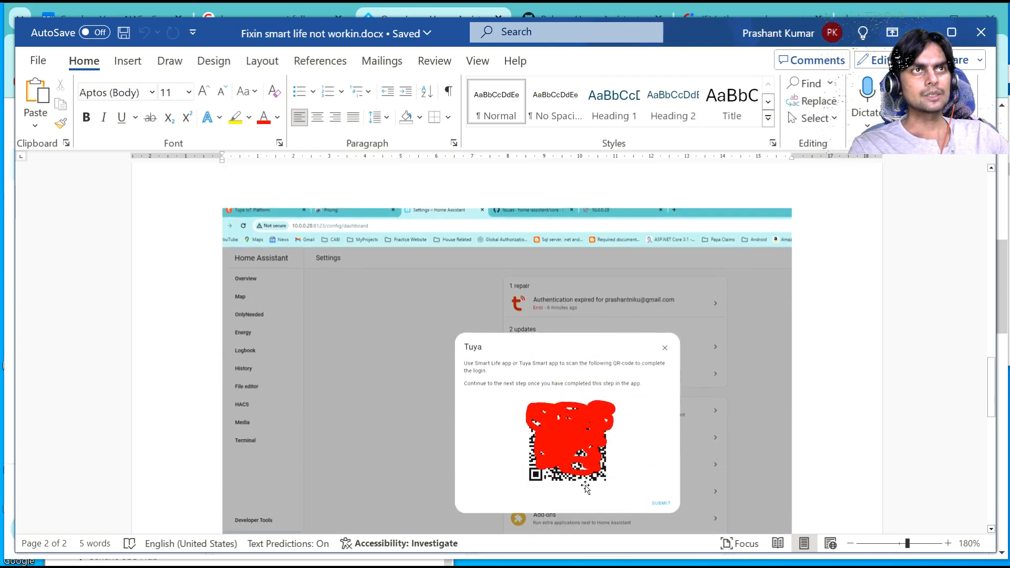
pyautogui.moveTo(718, 486)
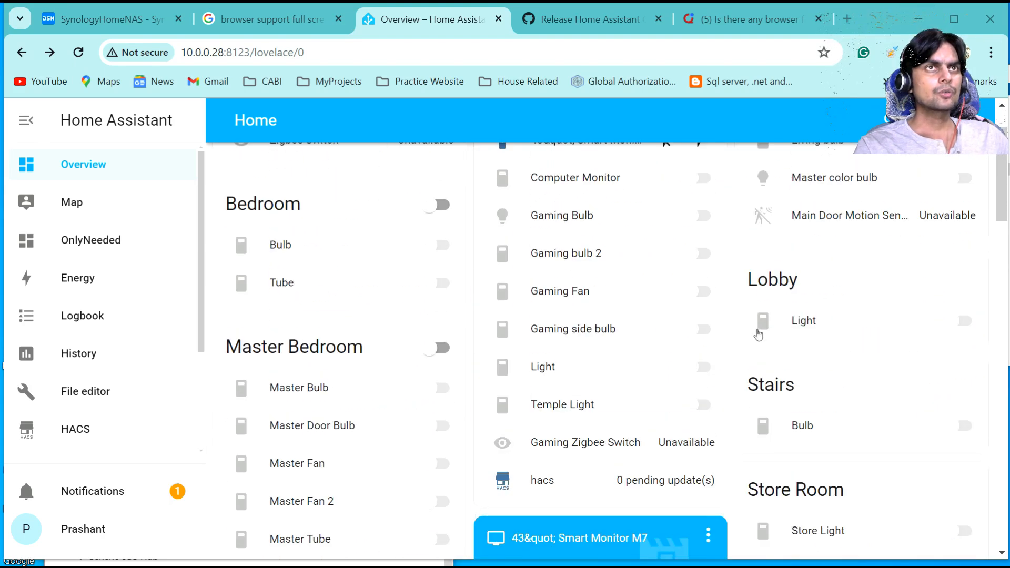
pyautogui.scroll(3)
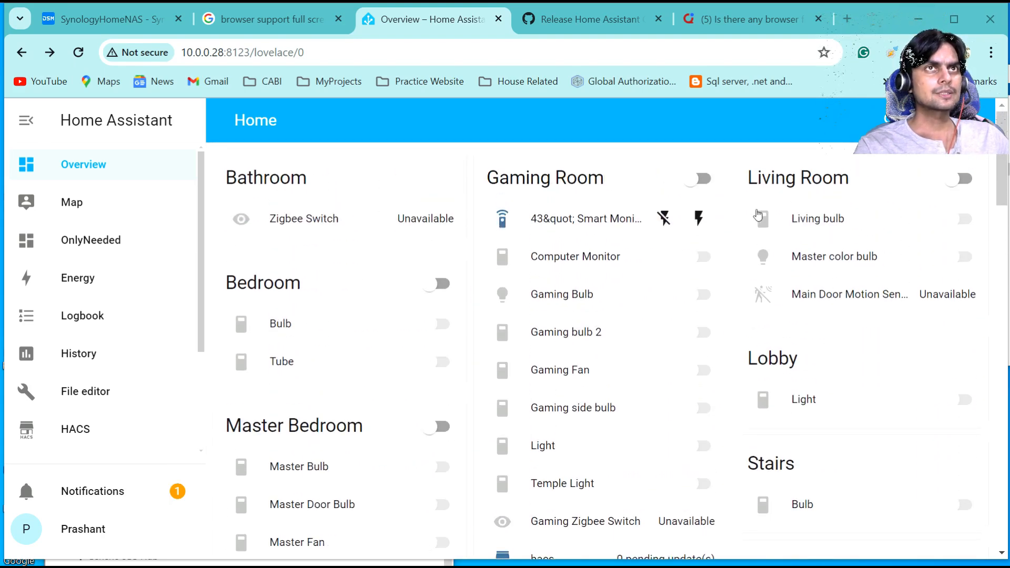
pyautogui.scroll(-3)
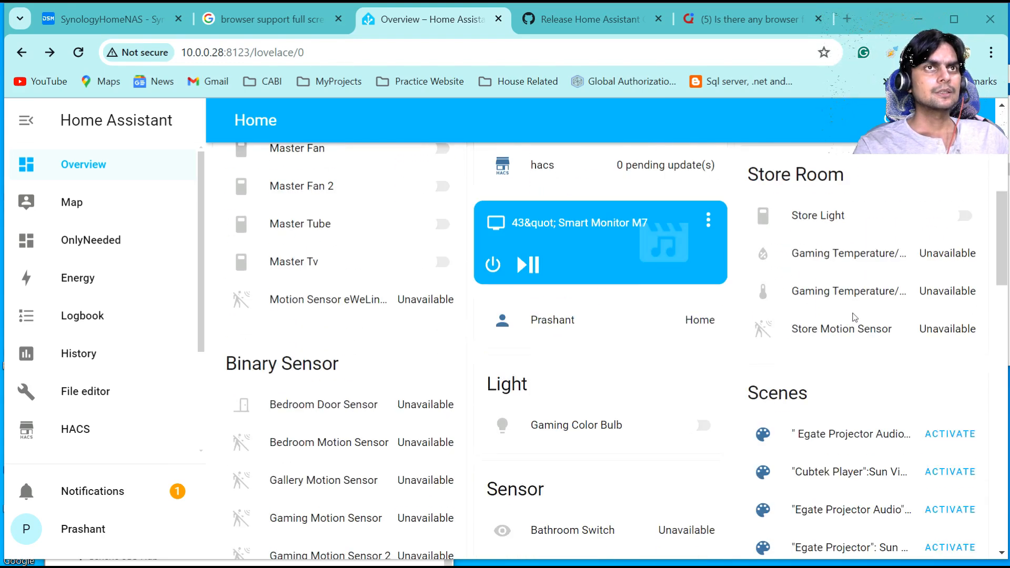
pyautogui.scroll(-3)
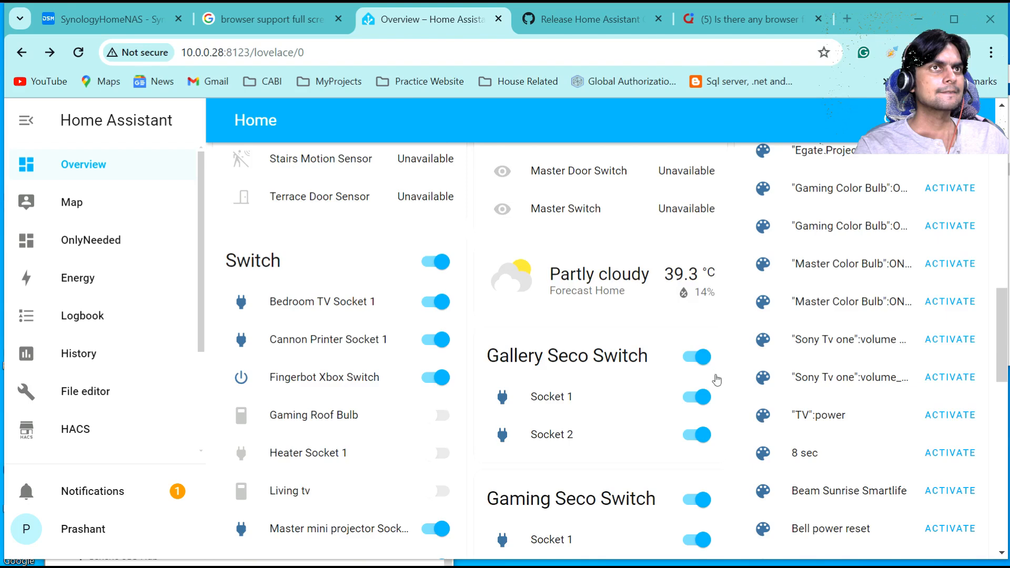
pyautogui.scroll(-3)
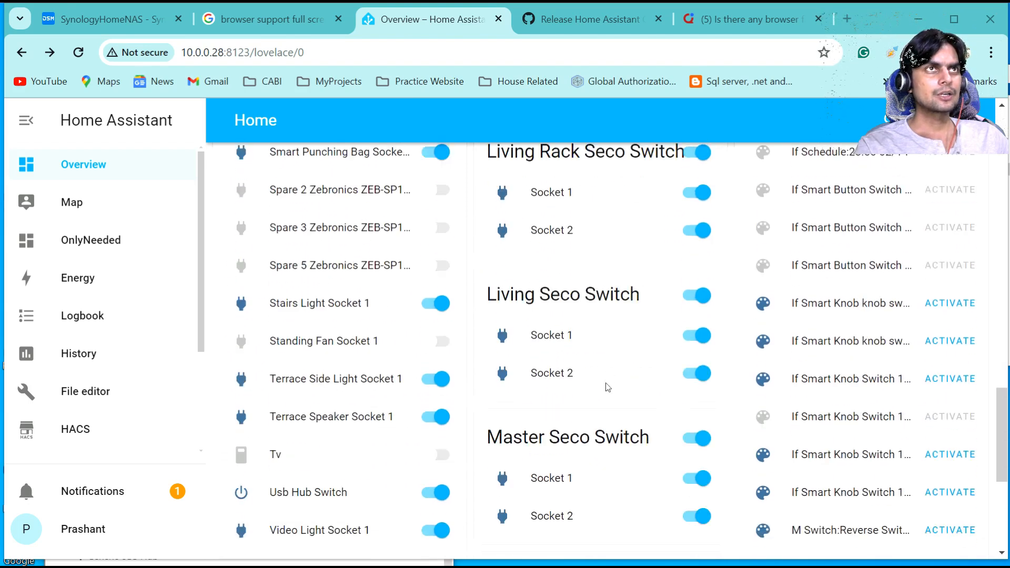
pyautogui.scroll(3)
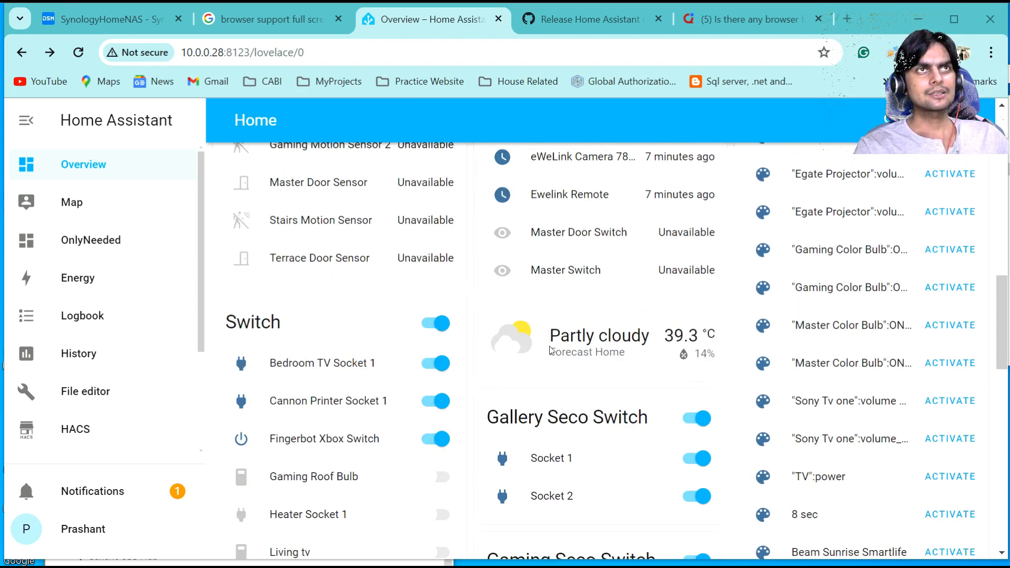
pyautogui.scroll(-3)
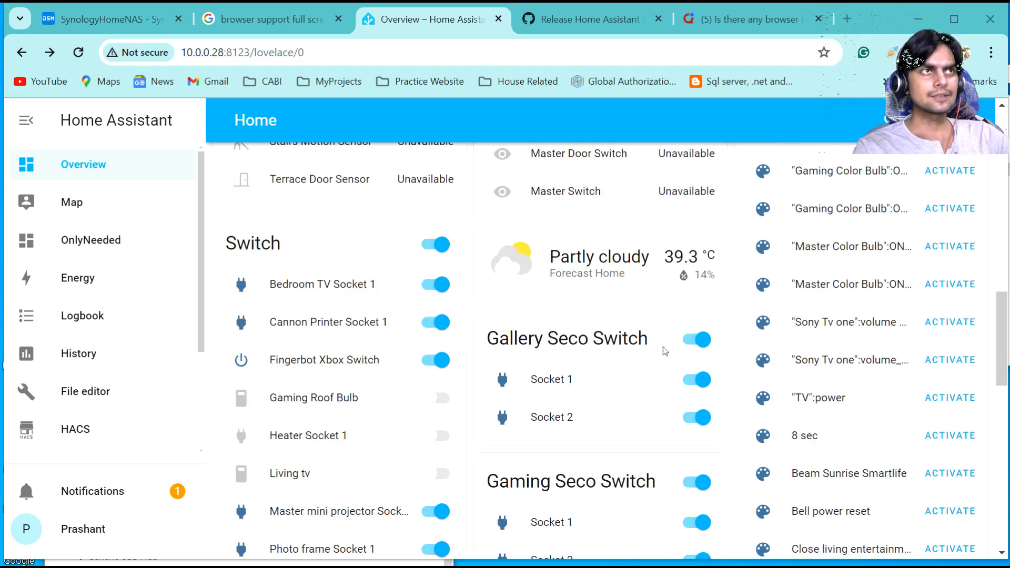
pyautogui.moveTo(611, 387)
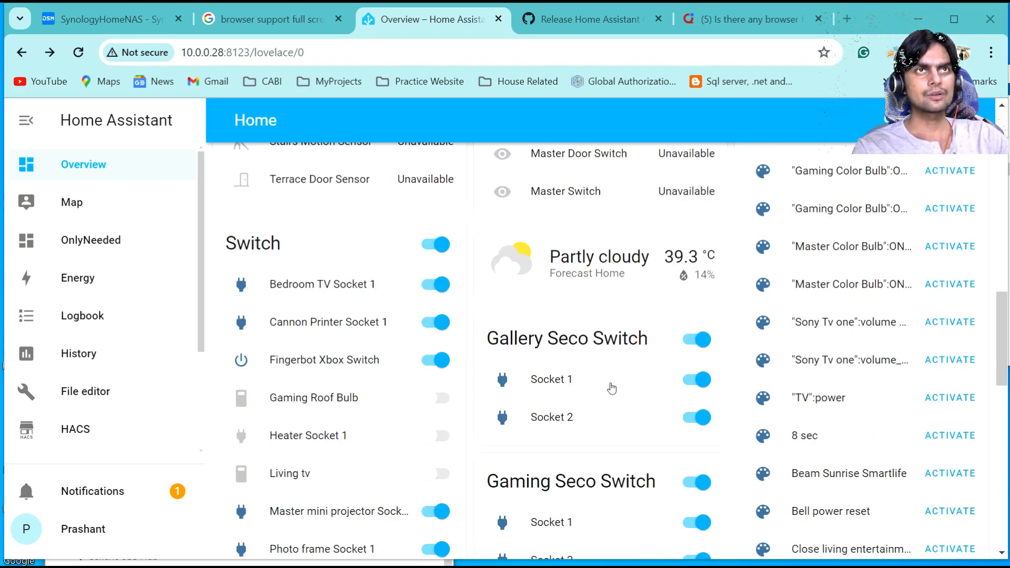
pyautogui.moveTo(534, 386)
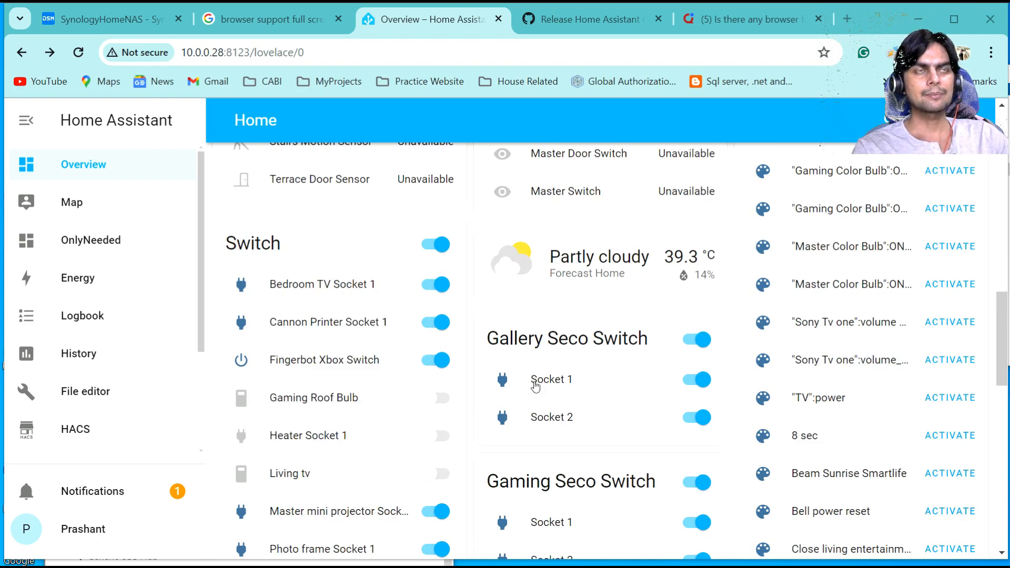
pyautogui.moveTo(551, 379)
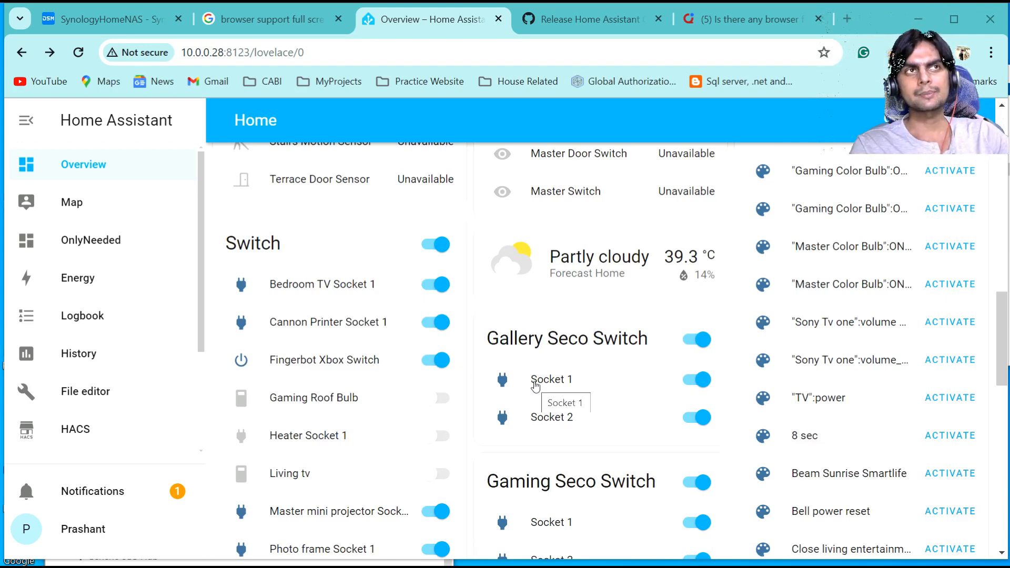
pyautogui.moveTo(587, 393)
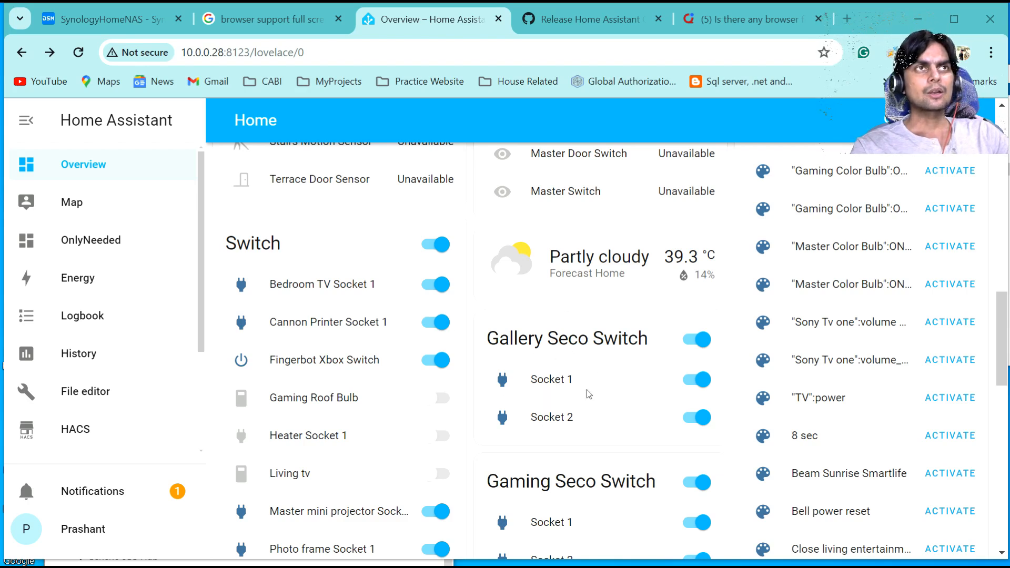
pyautogui.moveTo(496, 341)
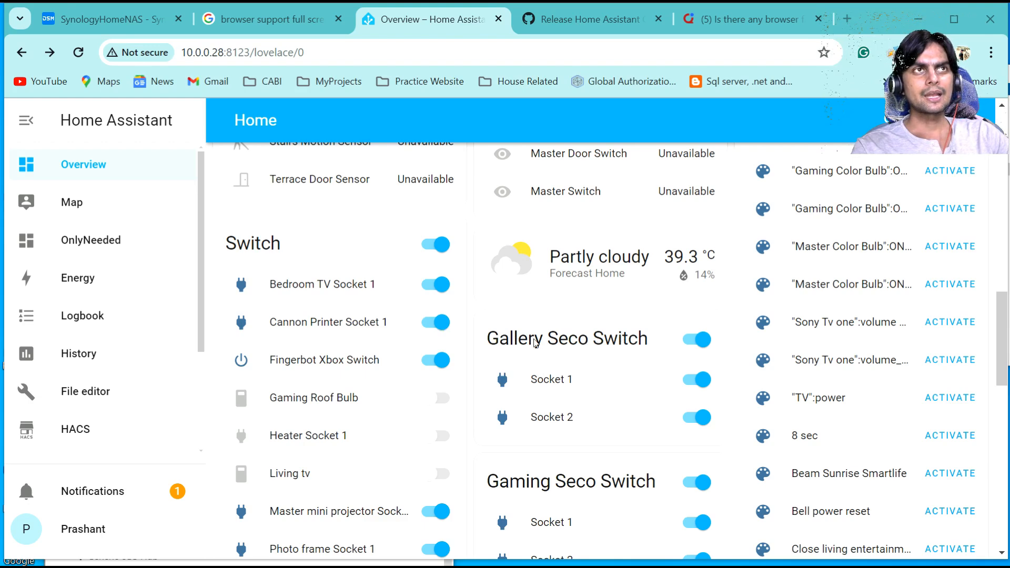
pyautogui.scroll(-3)
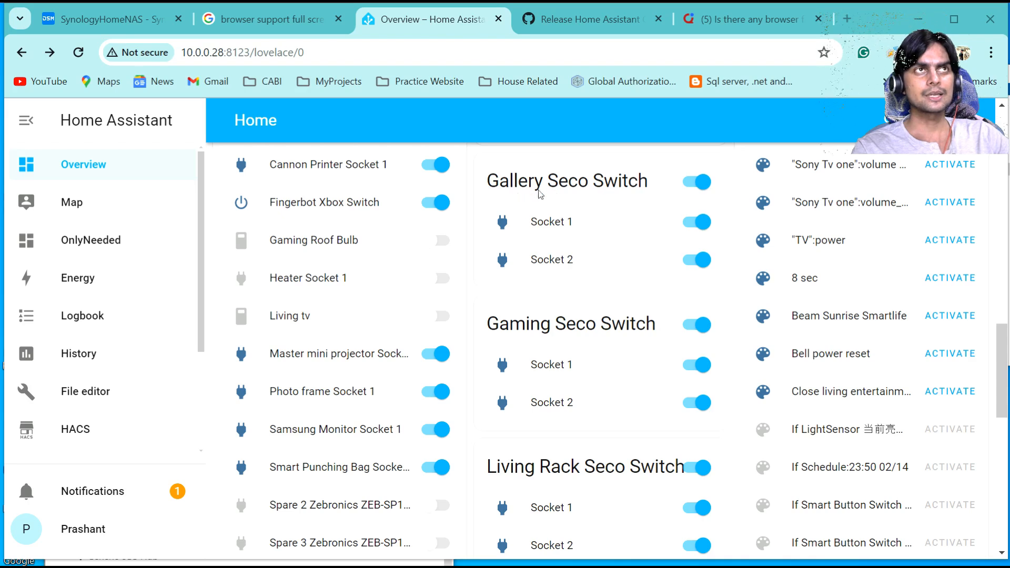
pyautogui.moveTo(573, 365)
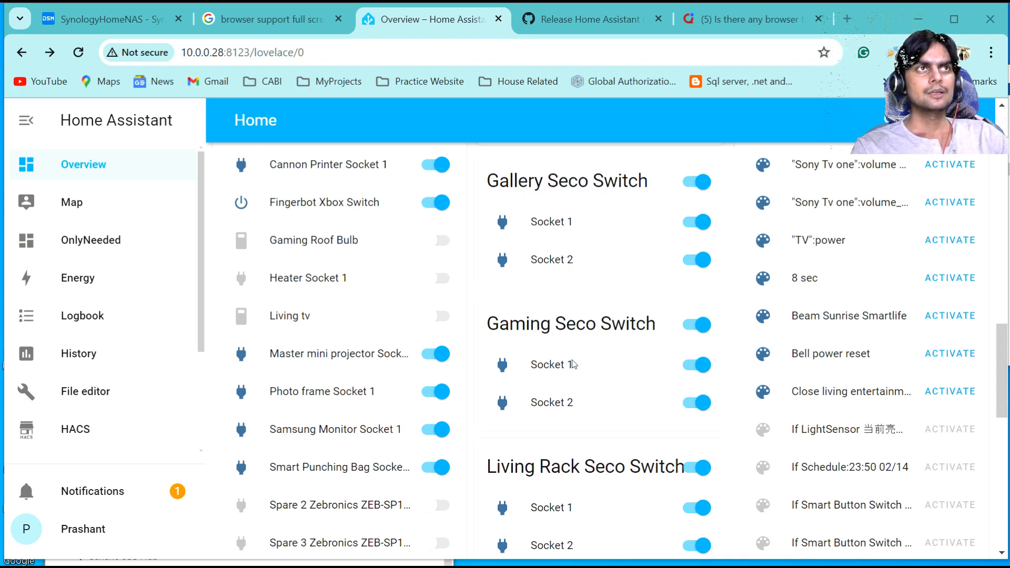
pyautogui.moveTo(576, 320)
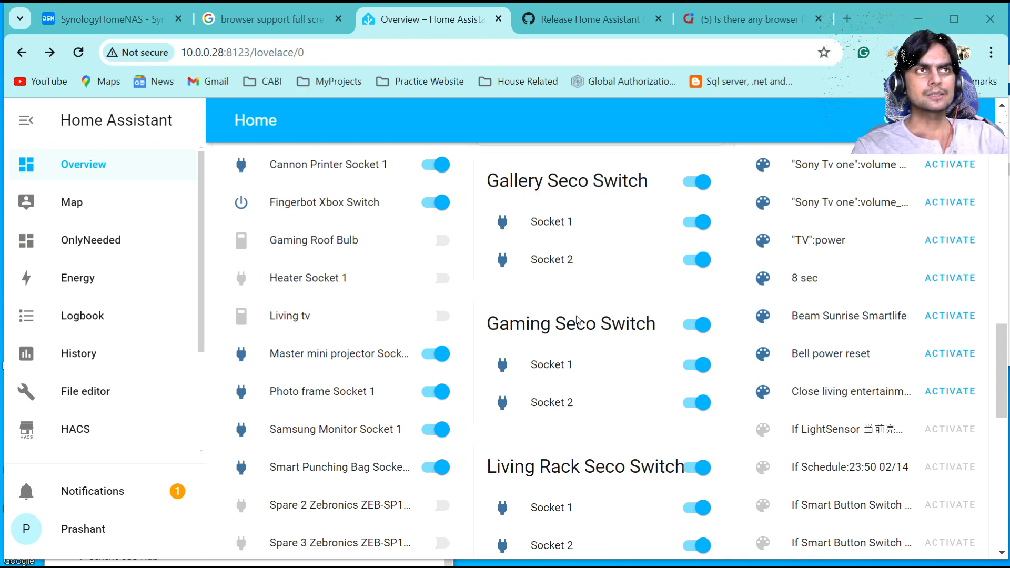
pyautogui.scroll(3)
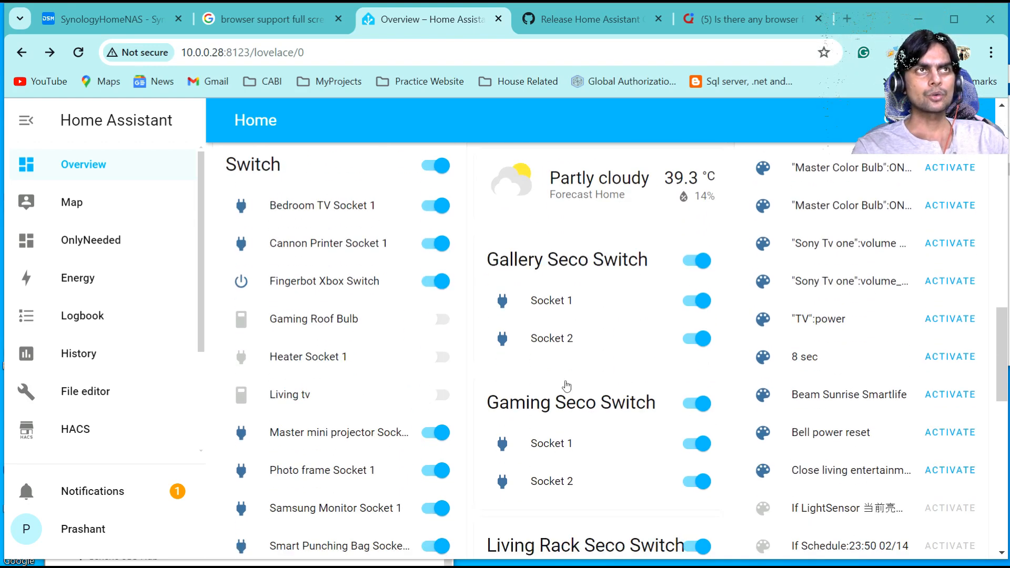
pyautogui.moveTo(610, 454)
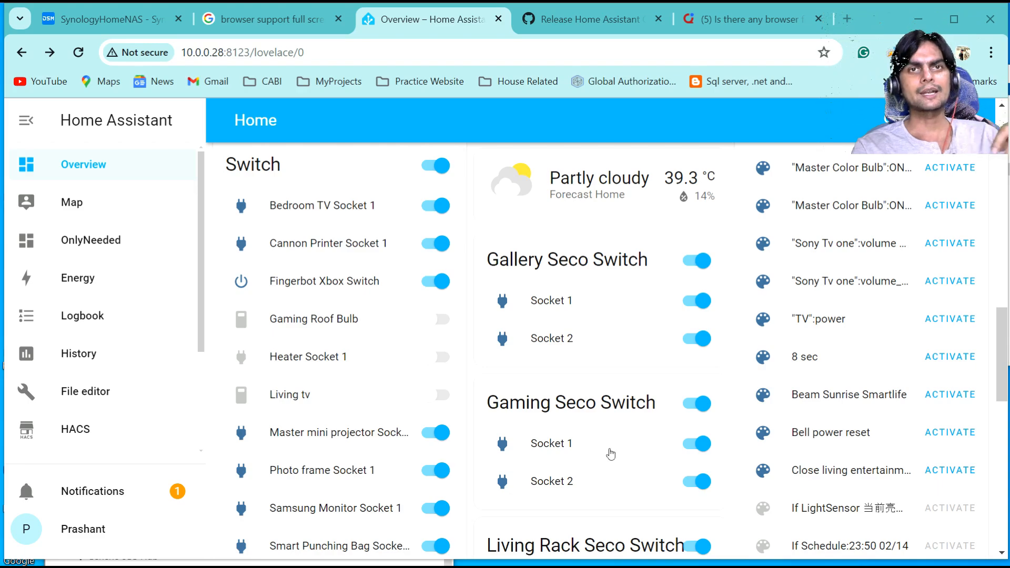
pyautogui.scroll(-3)
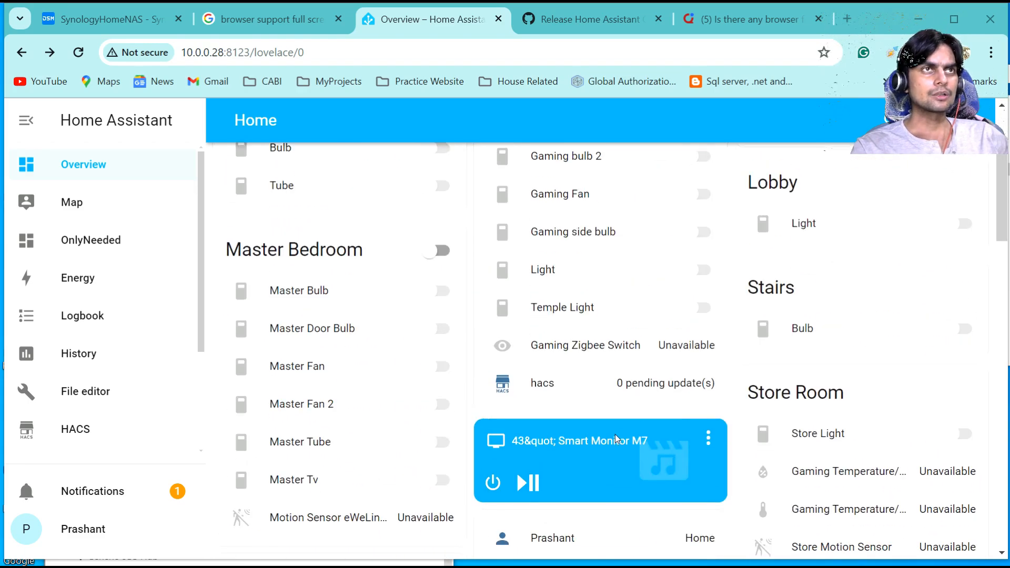
pyautogui.scroll(-3)
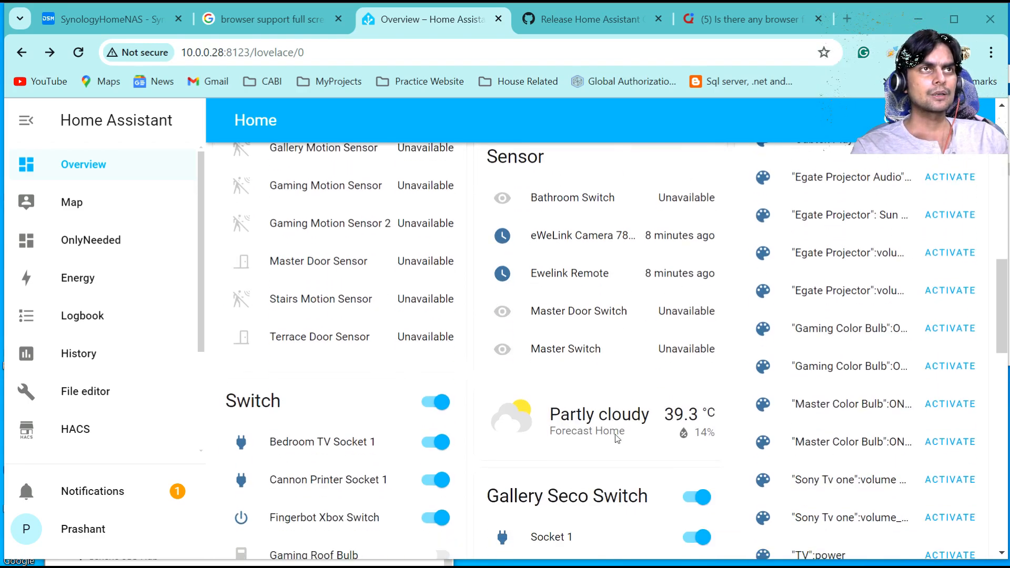
pyautogui.scroll(3)
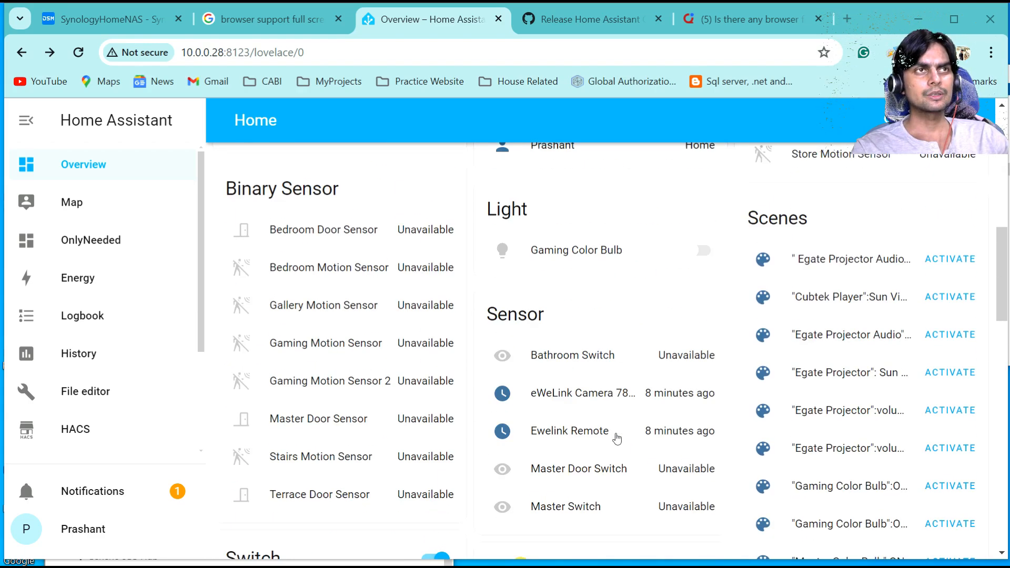
pyautogui.scroll(-3)
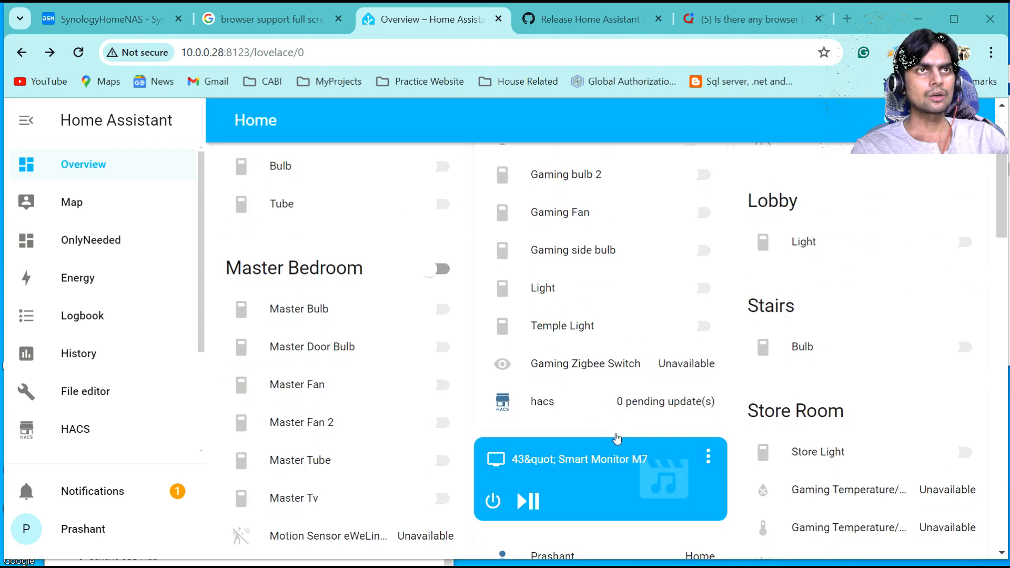
pyautogui.scroll(-3)
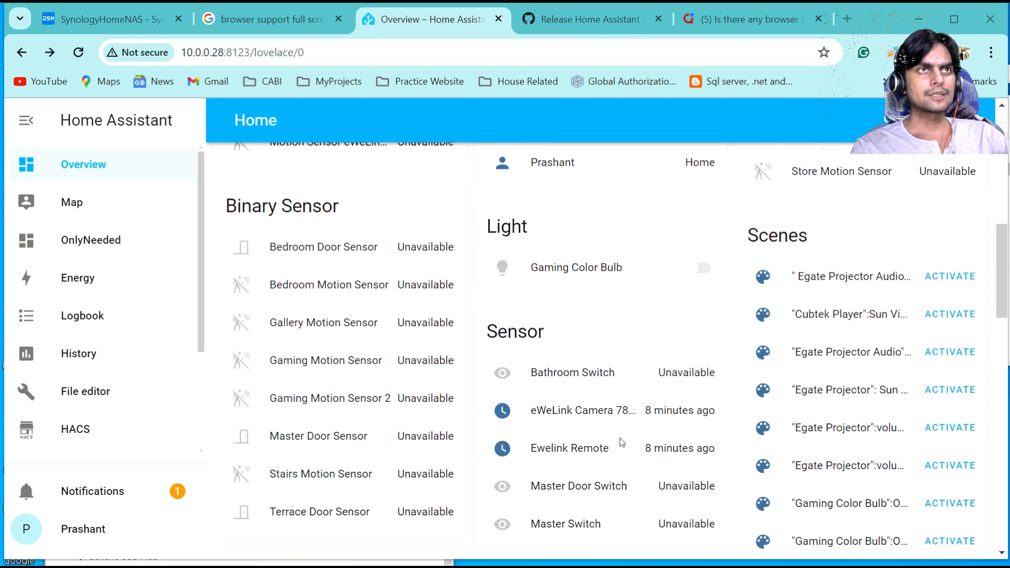
pyautogui.scroll(-3)
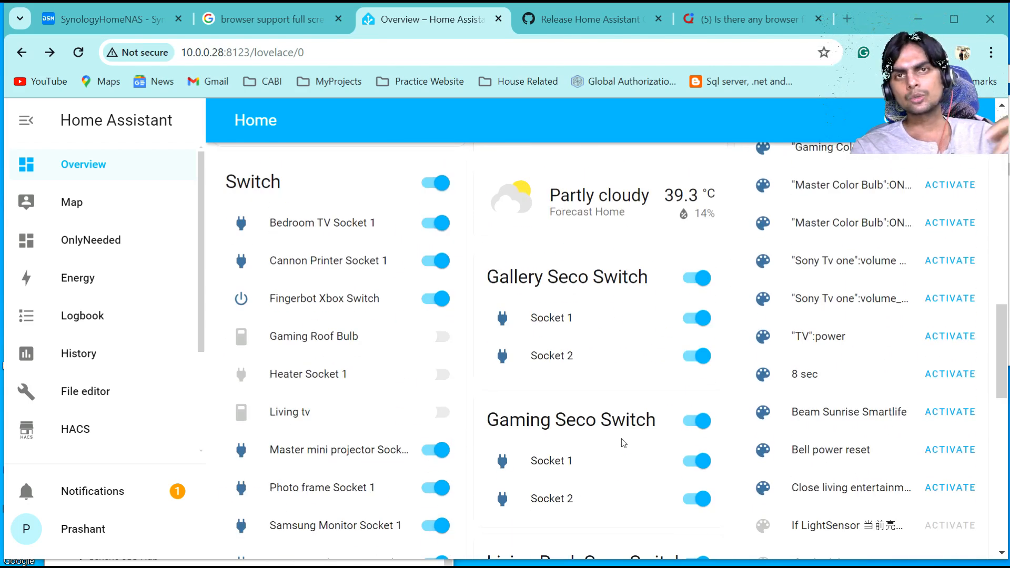
pyautogui.moveTo(610, 519)
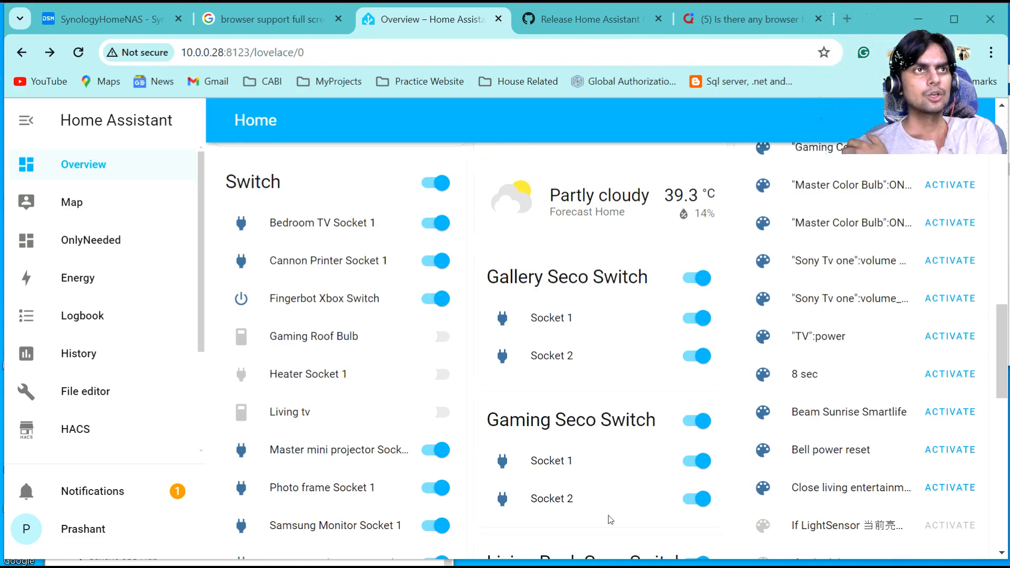
pyautogui.scroll(-3)
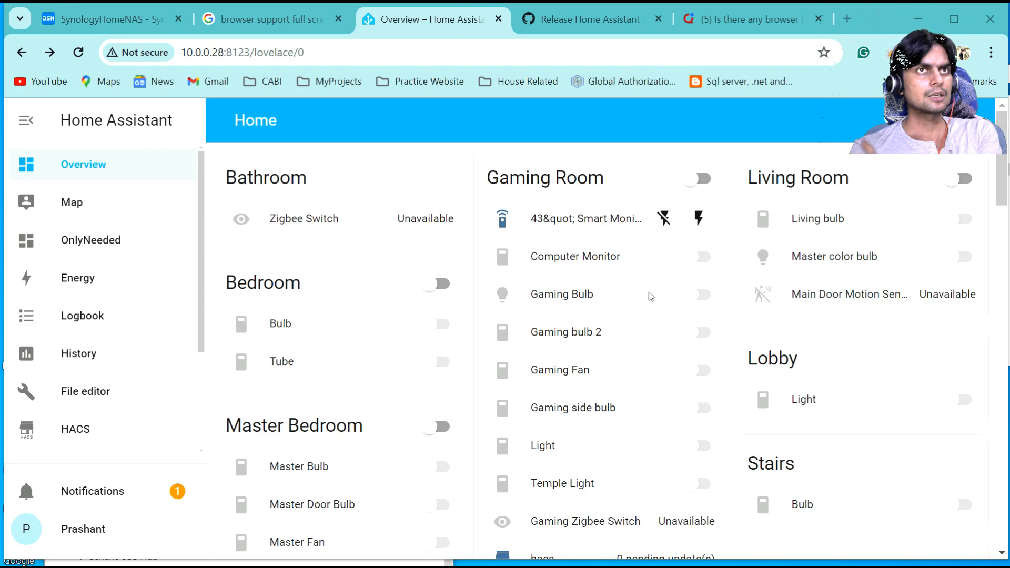
pyautogui.moveTo(104, 493)
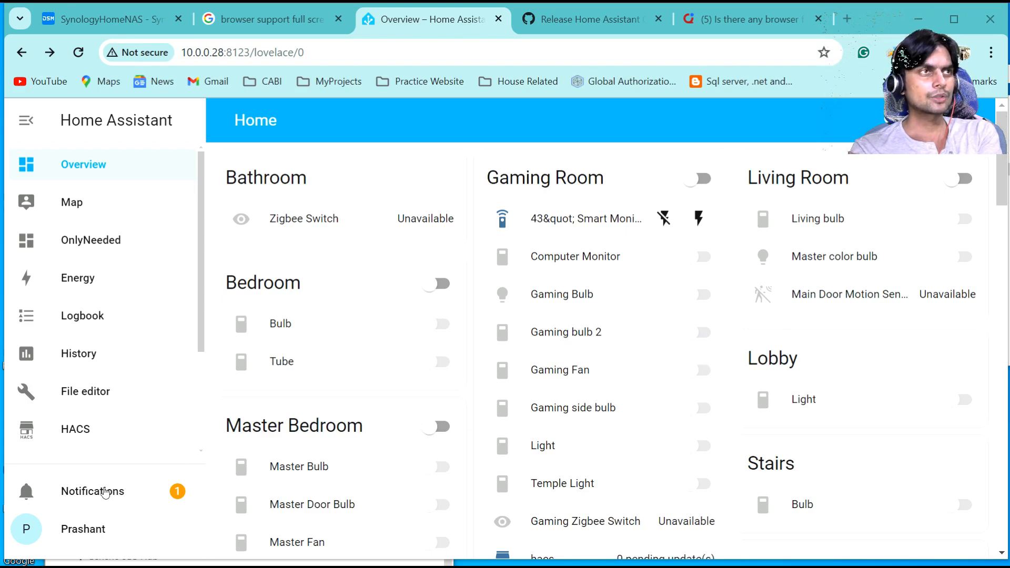
pyautogui.moveTo(298, 405)
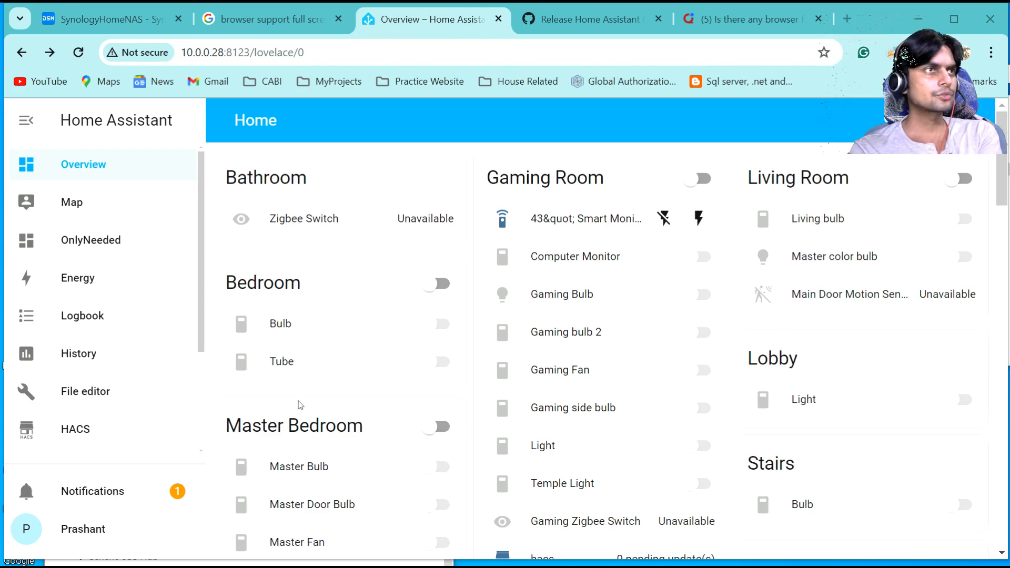
pyautogui.scroll(-3)
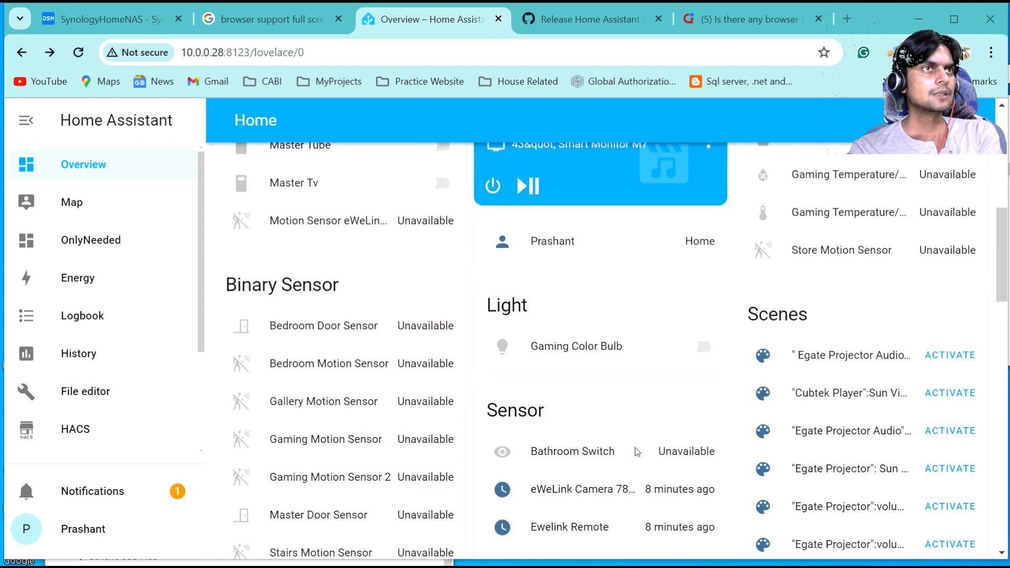
pyautogui.scroll(-3)
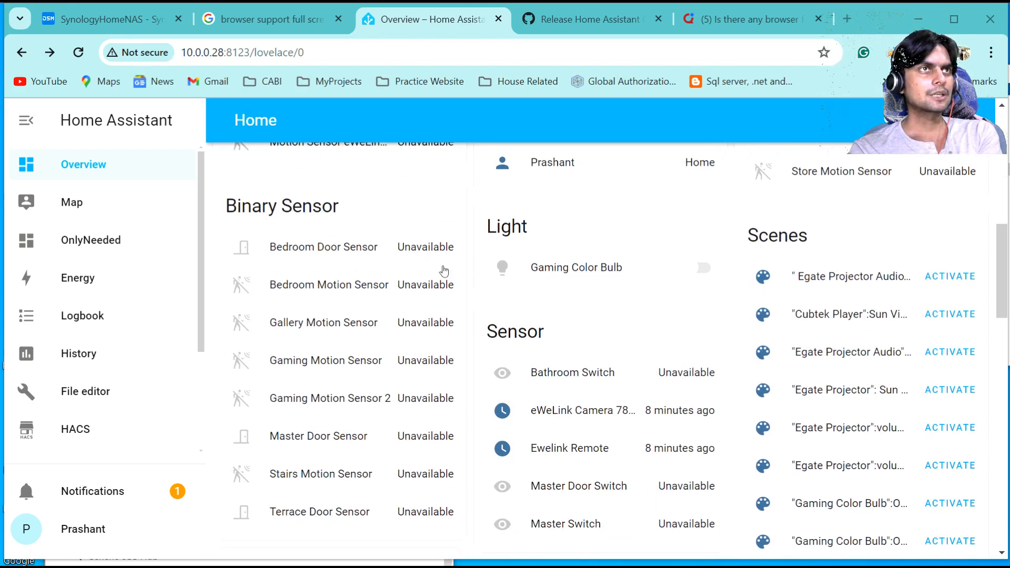
pyautogui.scroll(3)
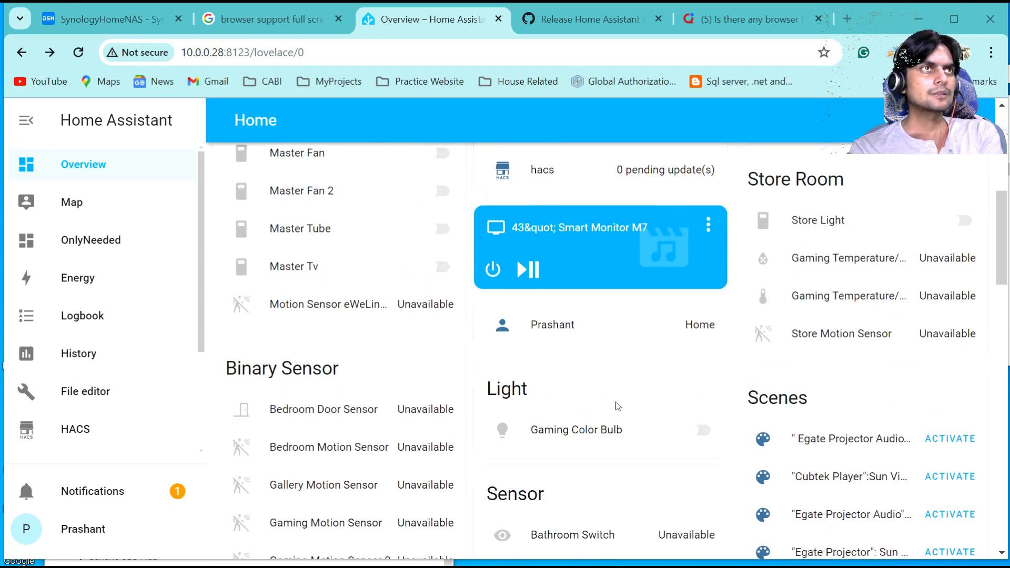
pyautogui.scroll(3)
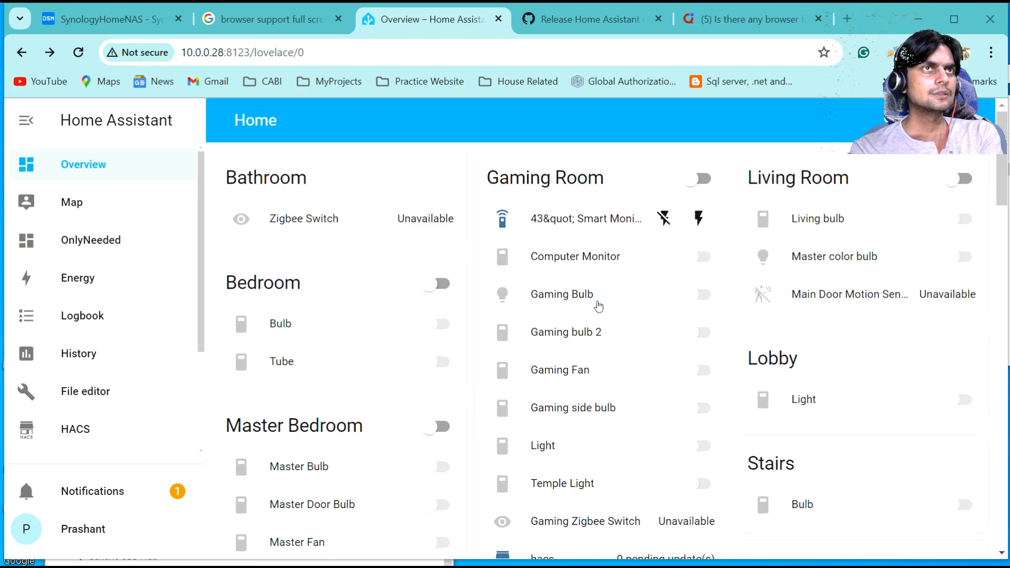
pyautogui.scroll(-3)
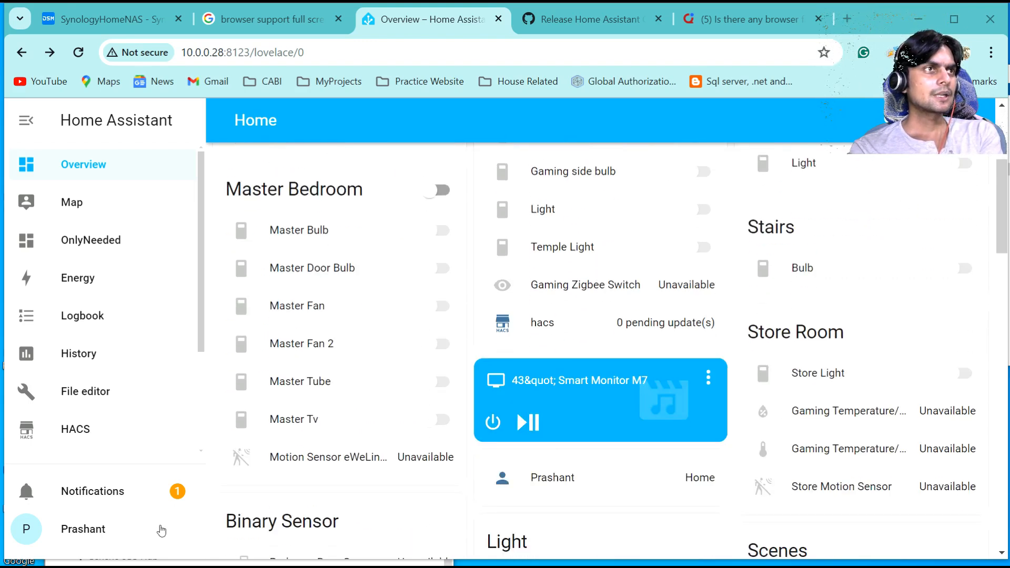
pyautogui.scroll(-3)
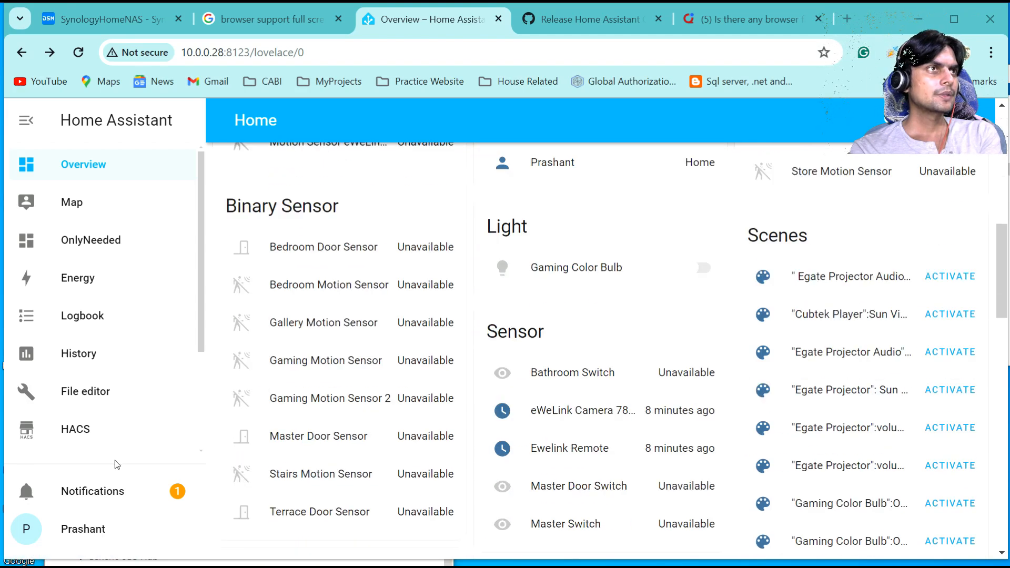
pyautogui.scroll(-3)
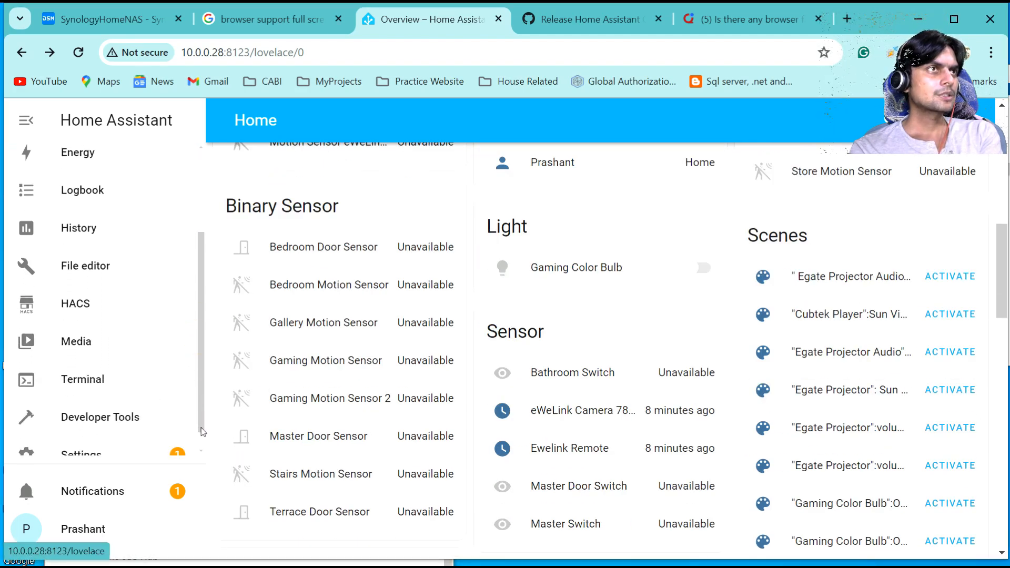
# Open Settings > About and highlight the Operating System version 11.5.
pyautogui.click(81, 433)
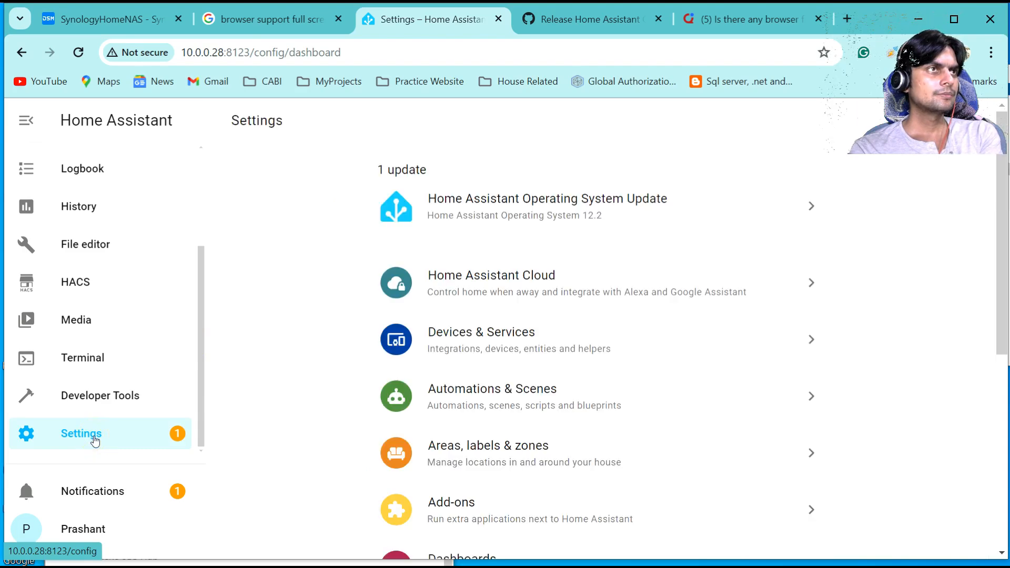
pyautogui.scroll(-3)
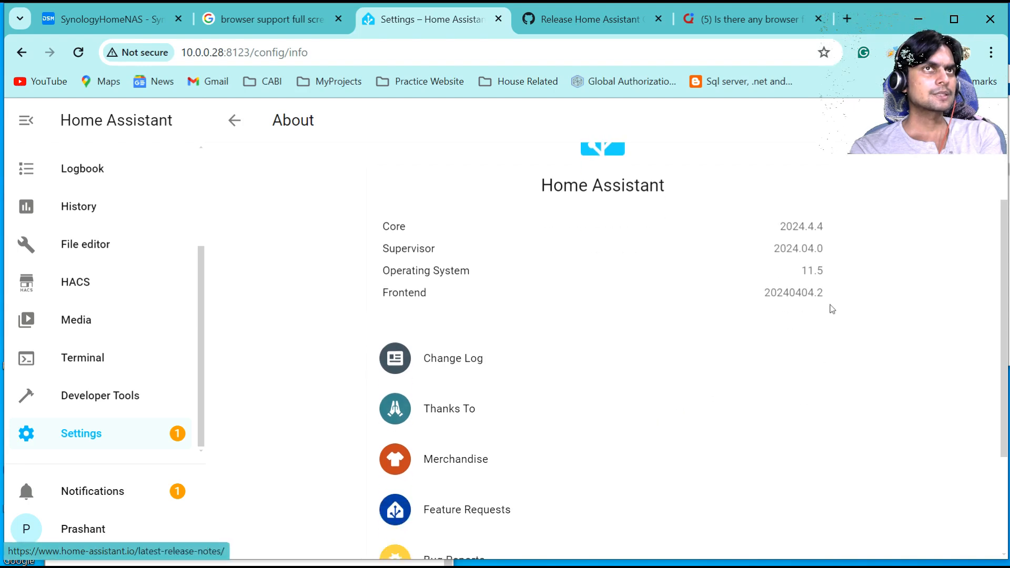
pyautogui.scroll(3)
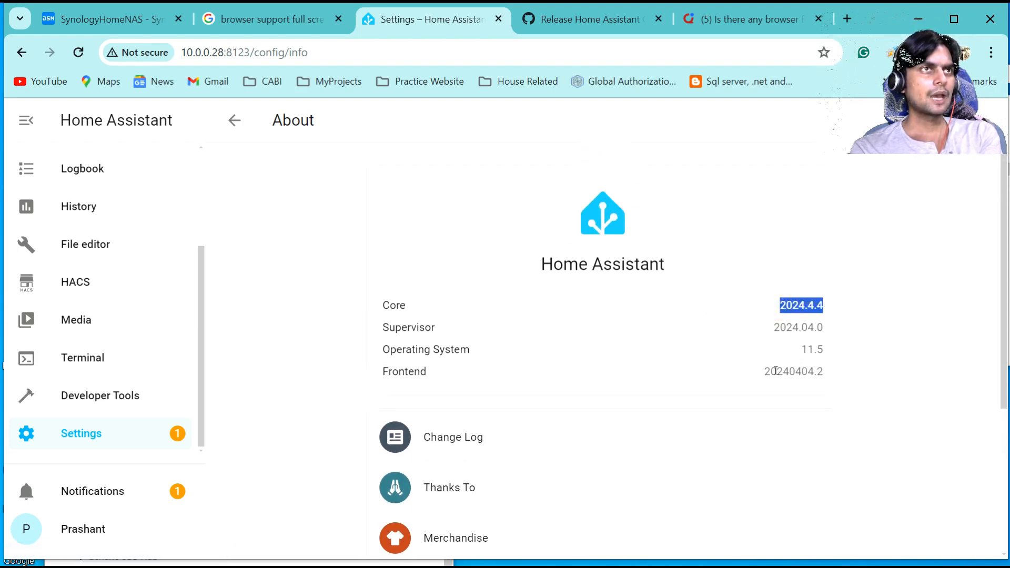
pyautogui.doubleClick(812, 350)
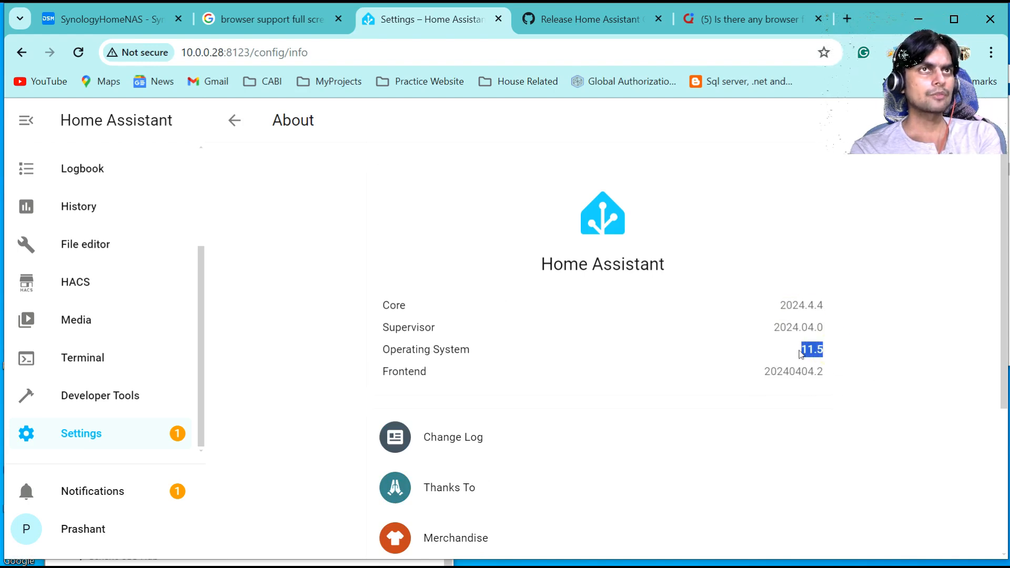
pyautogui.scroll(-3)
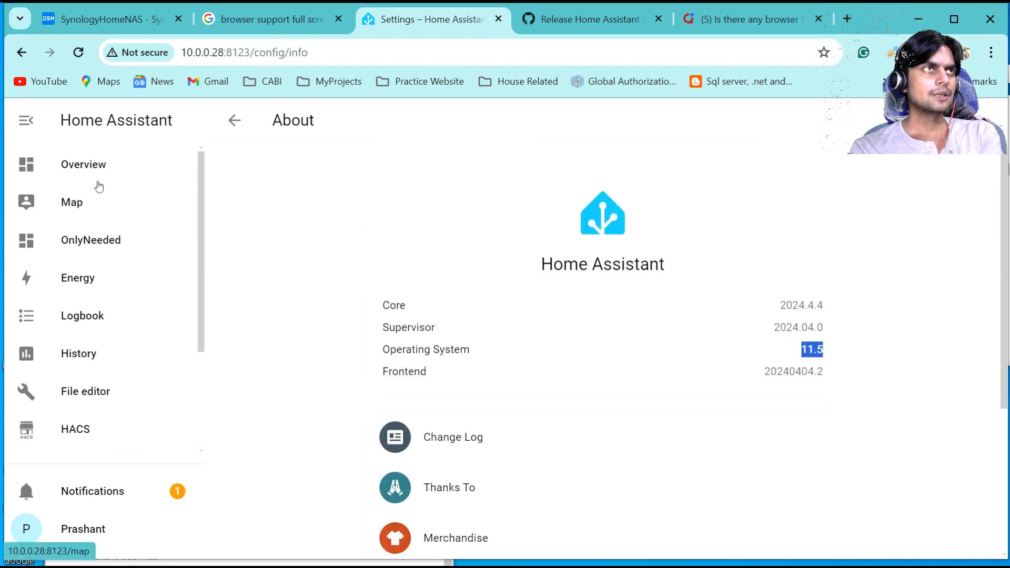
# Return to the Overview dashboard and scroll through its binary sensors, sensors and scenes.
pyautogui.click(83, 164)
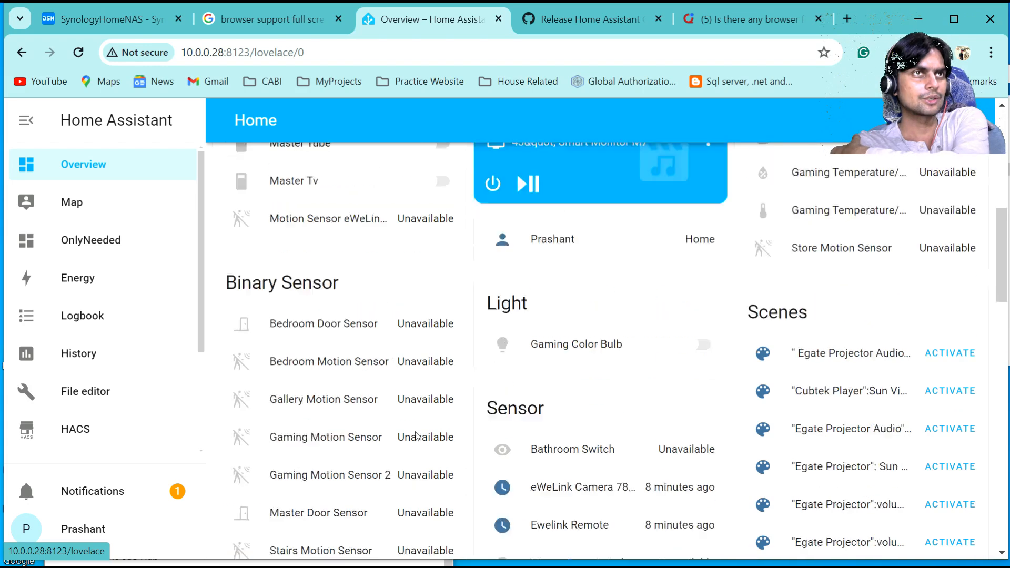
pyautogui.scroll(-3)
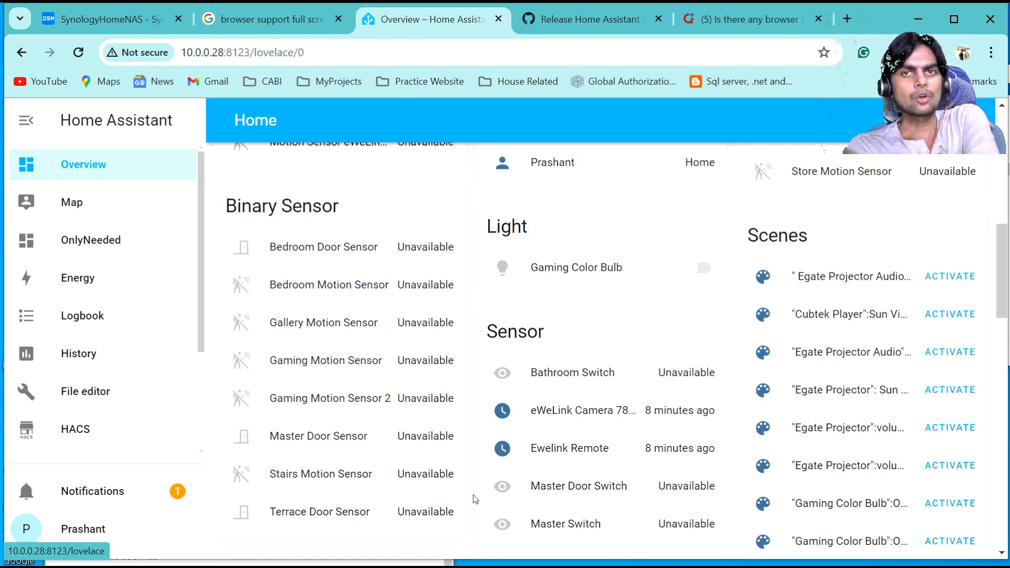